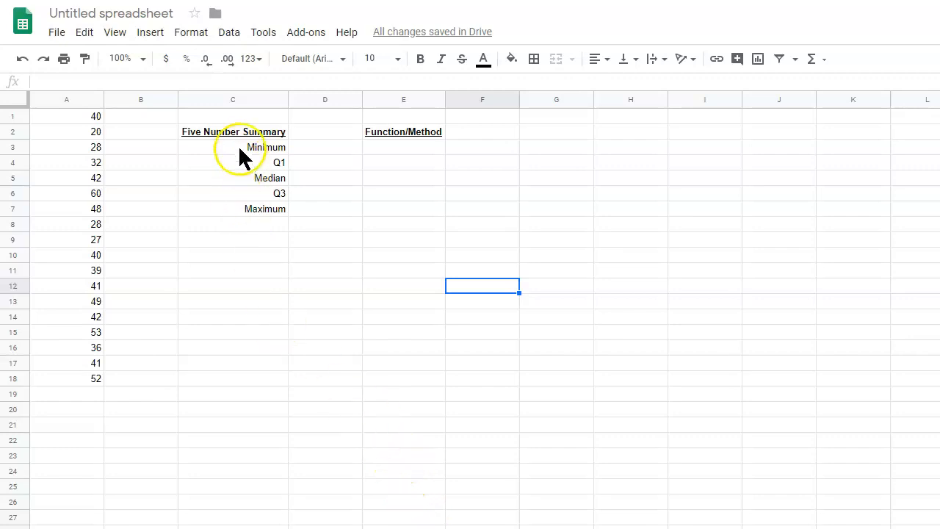
mouse_move(275, 154)
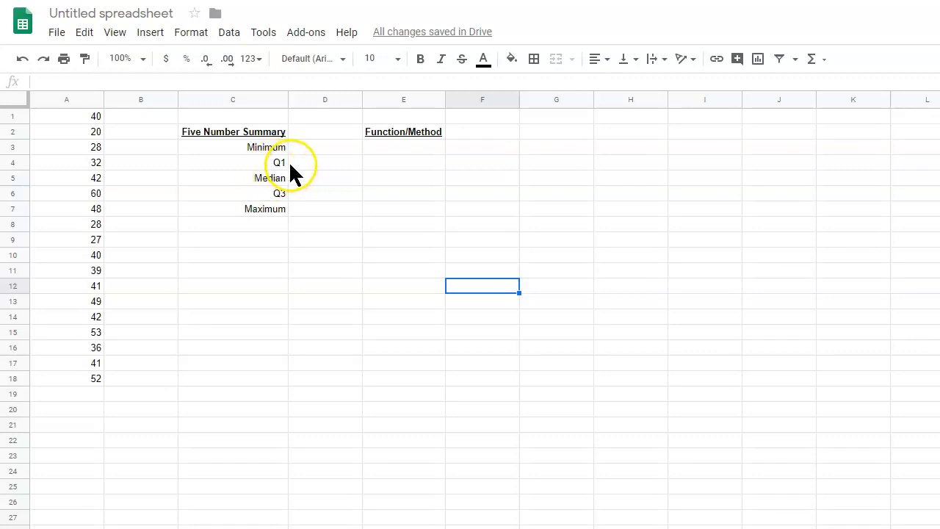
mouse_move(275, 196)
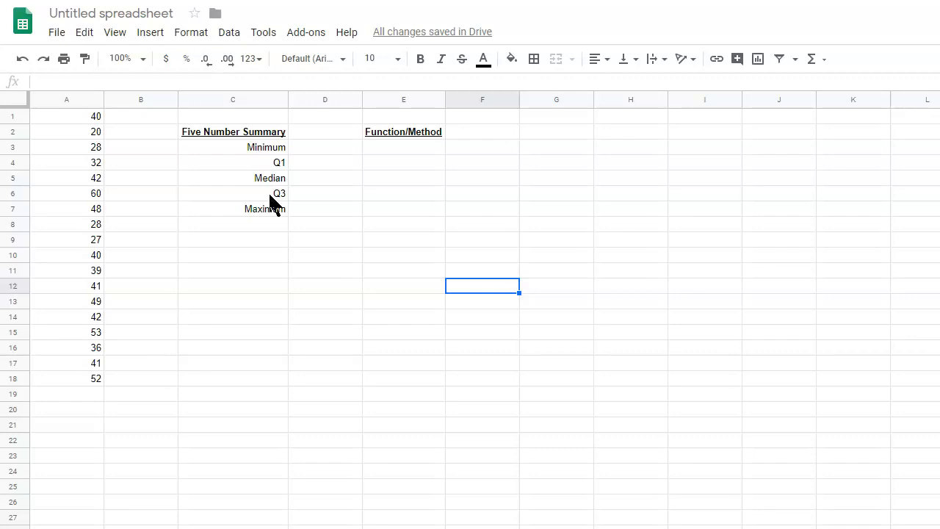
mouse_move(278, 220)
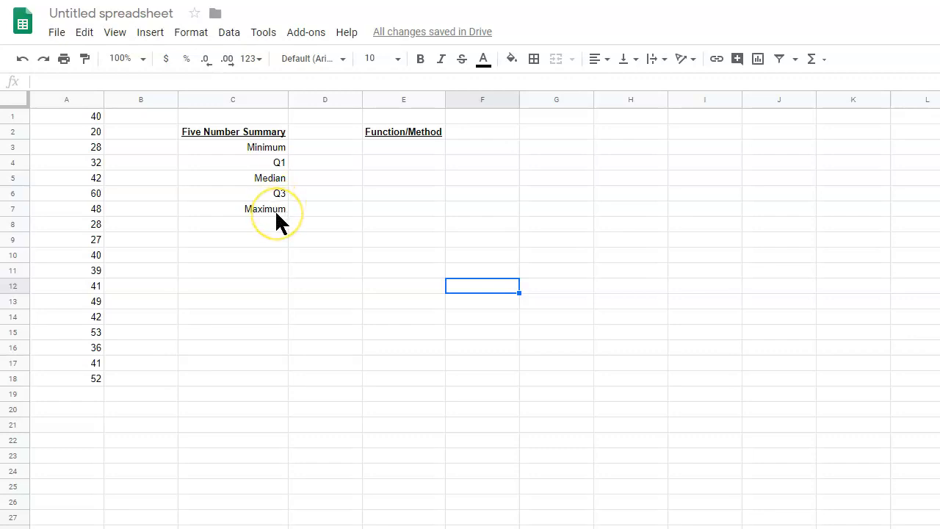
mouse_move(281, 226)
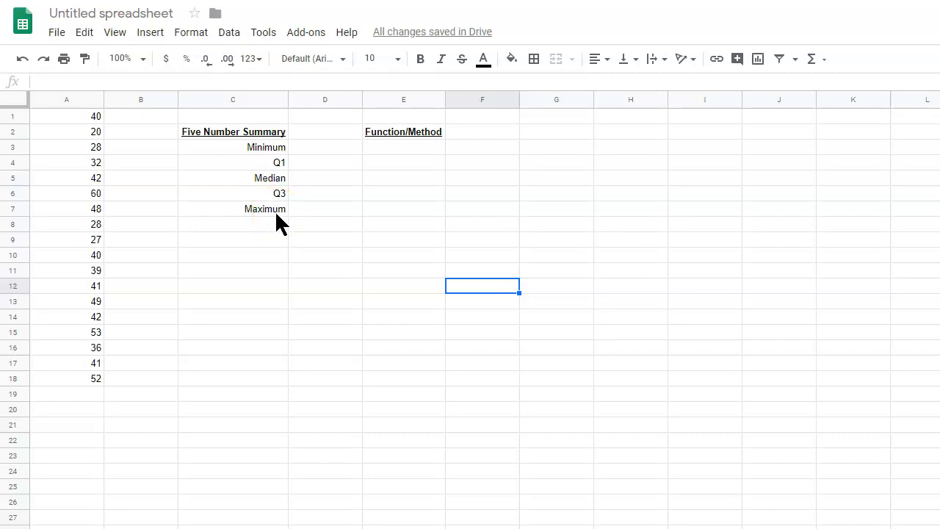
mouse_move(276, 231)
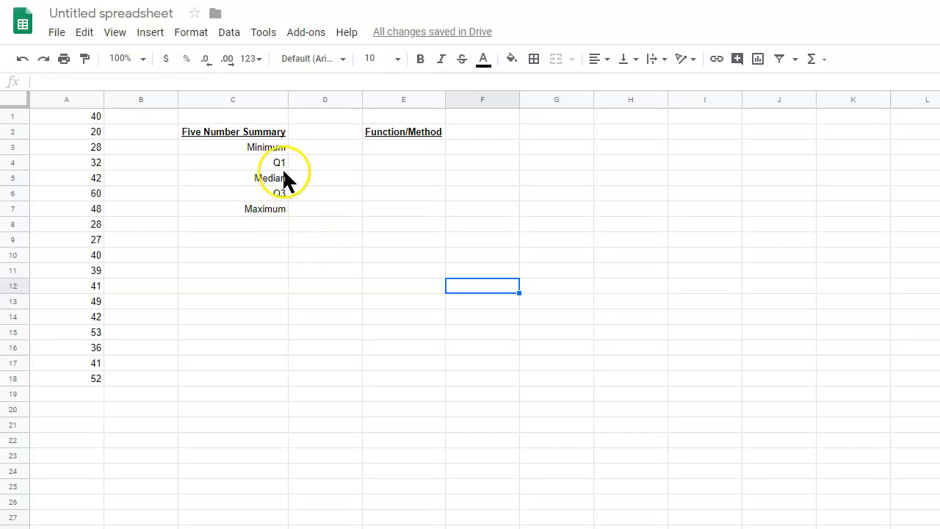
mouse_move(276, 207)
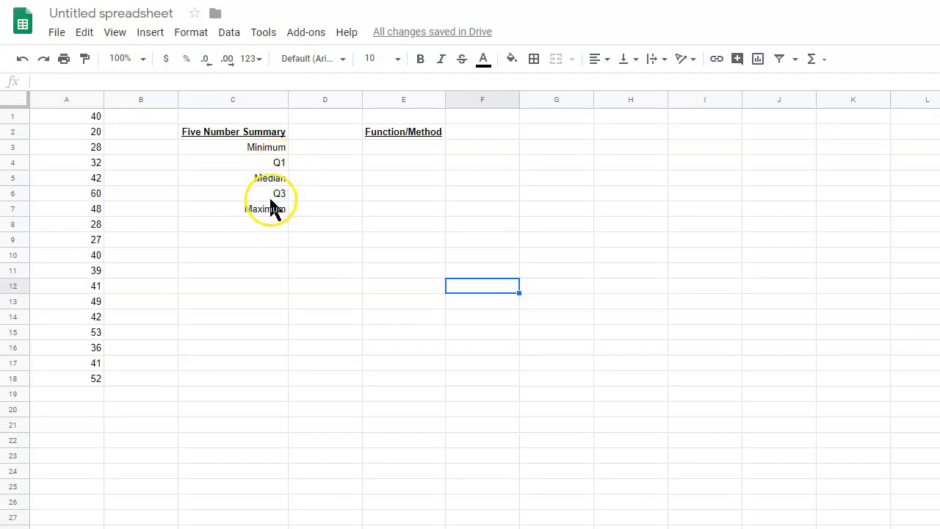
mouse_move(279, 173)
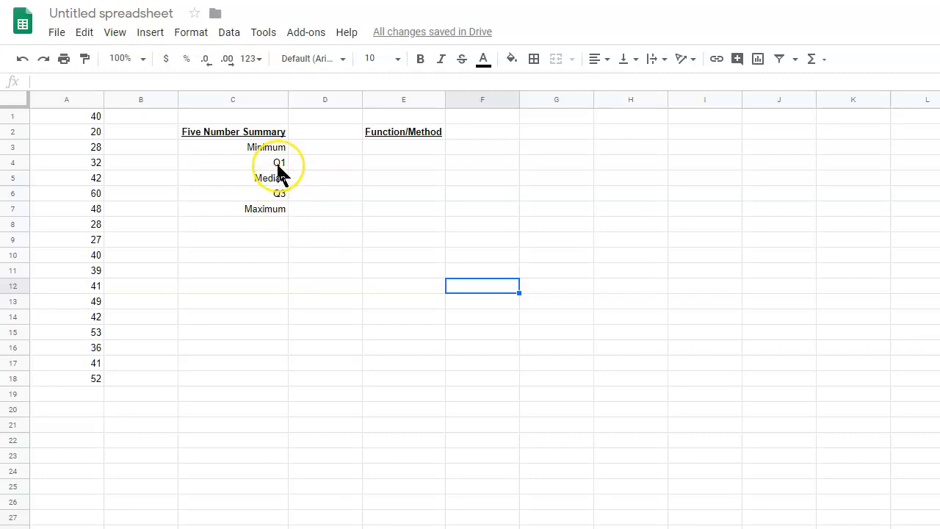
mouse_move(279, 211)
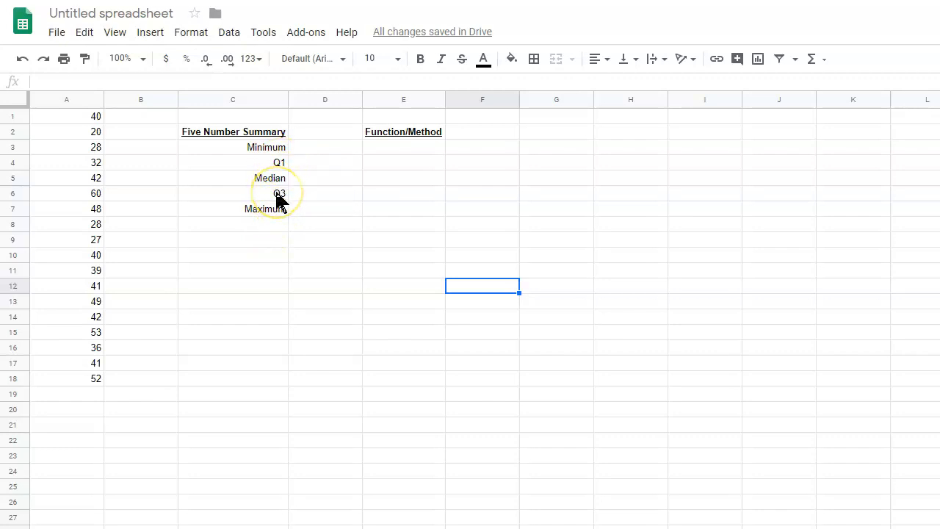
mouse_move(279, 171)
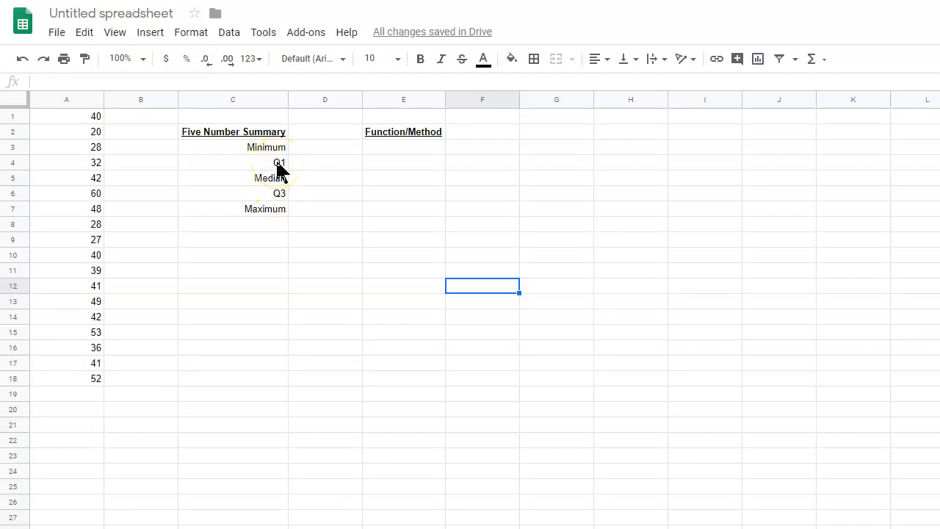
mouse_move(281, 198)
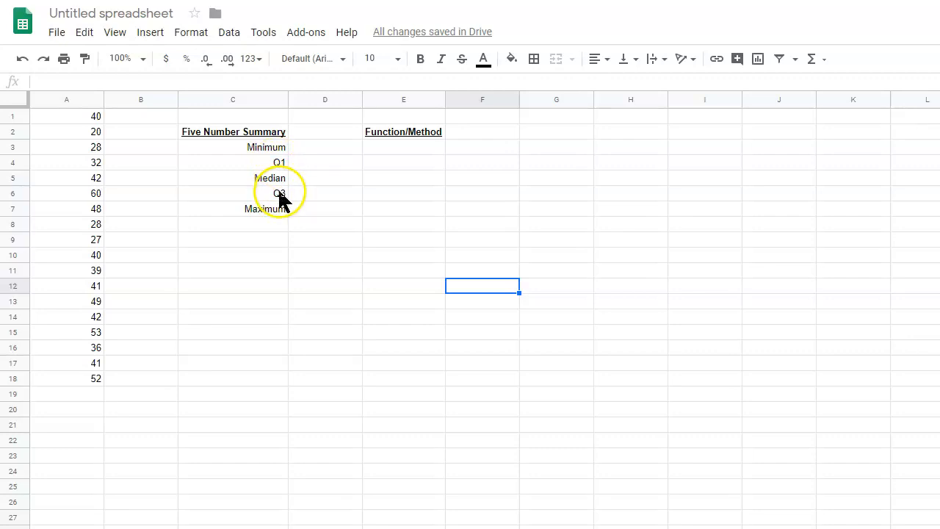
mouse_move(279, 169)
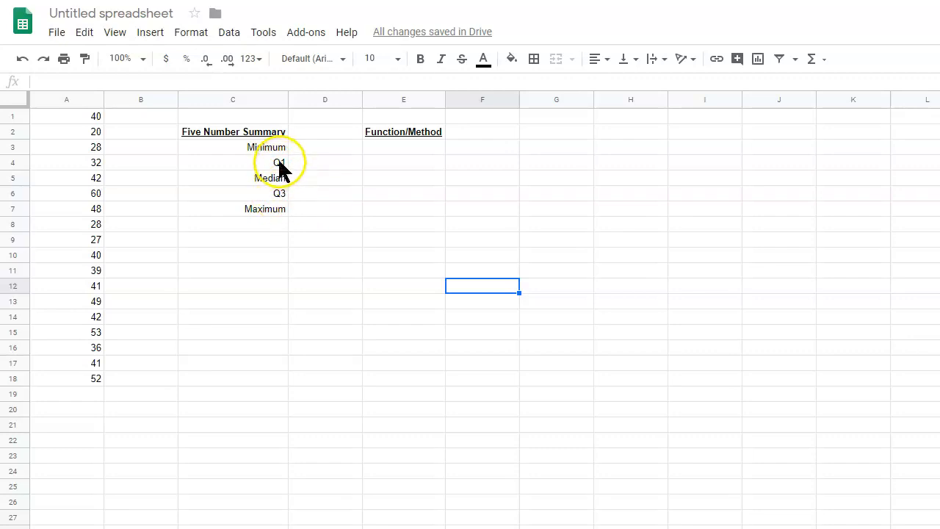
mouse_move(425, 224)
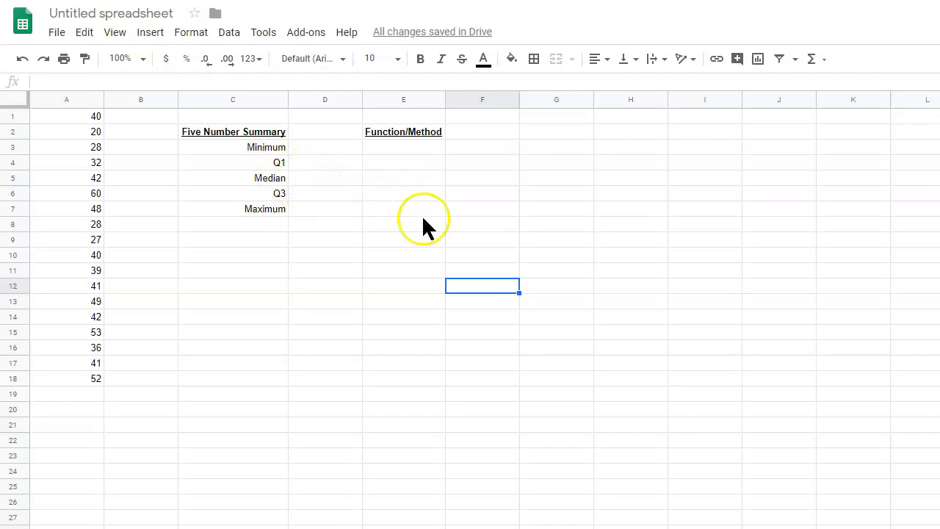
mouse_move(345, 172)
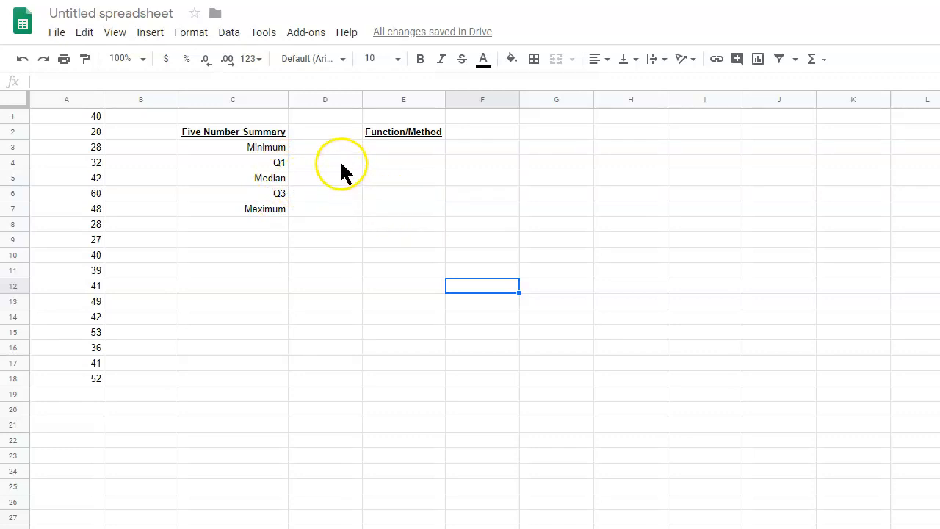
Enter the text '=QUARTILE(data,0) in E3 beside the Minimum label.
click(325, 147)
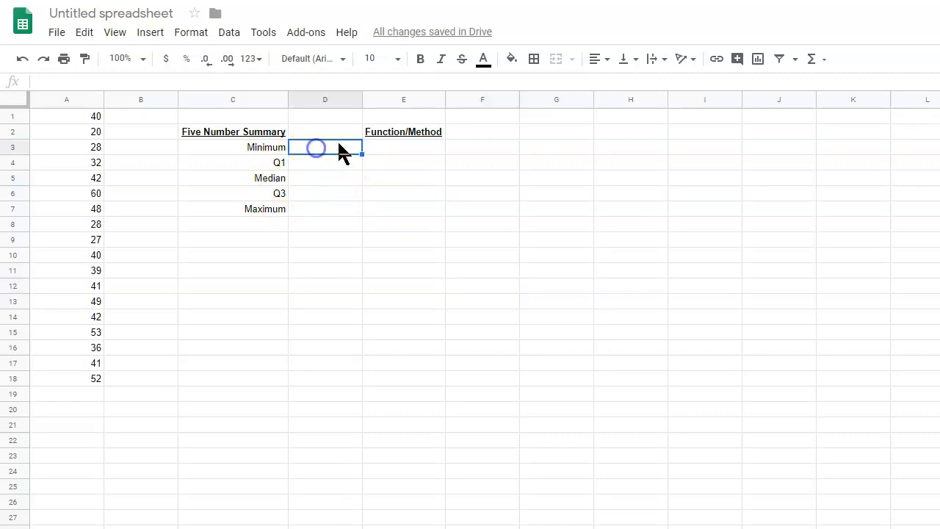
click(403, 147)
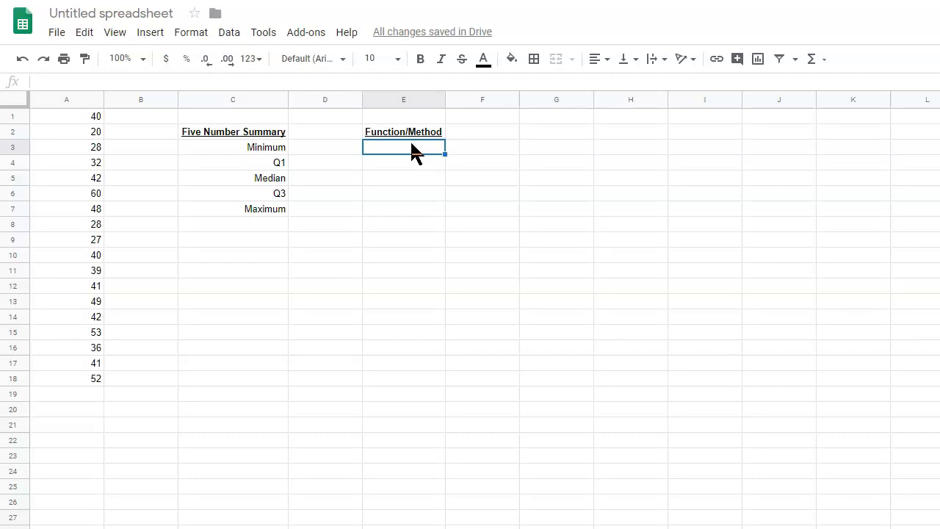
mouse_move(407, 154)
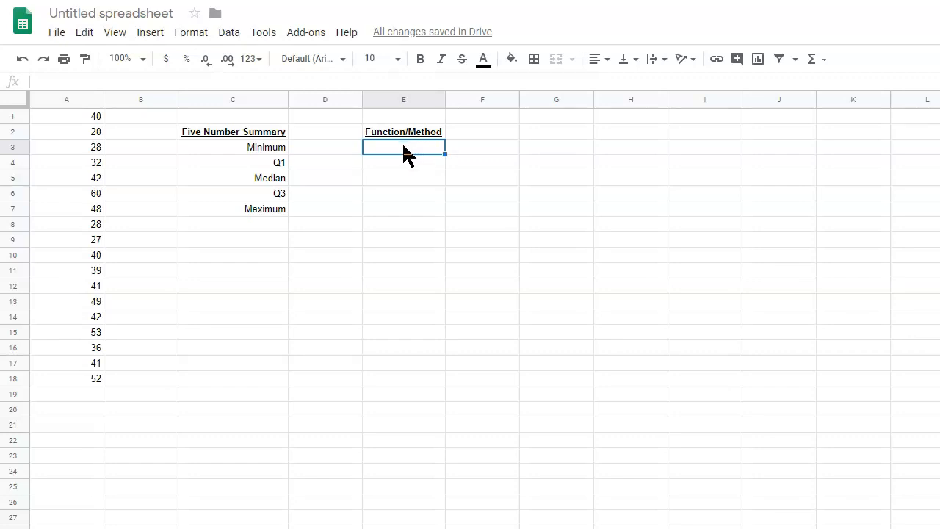
mouse_move(314, 169)
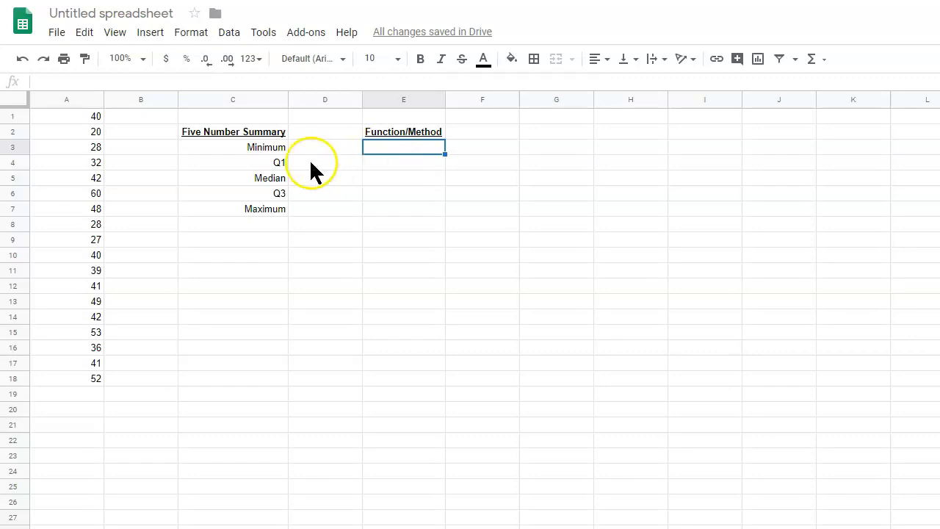
mouse_move(278, 186)
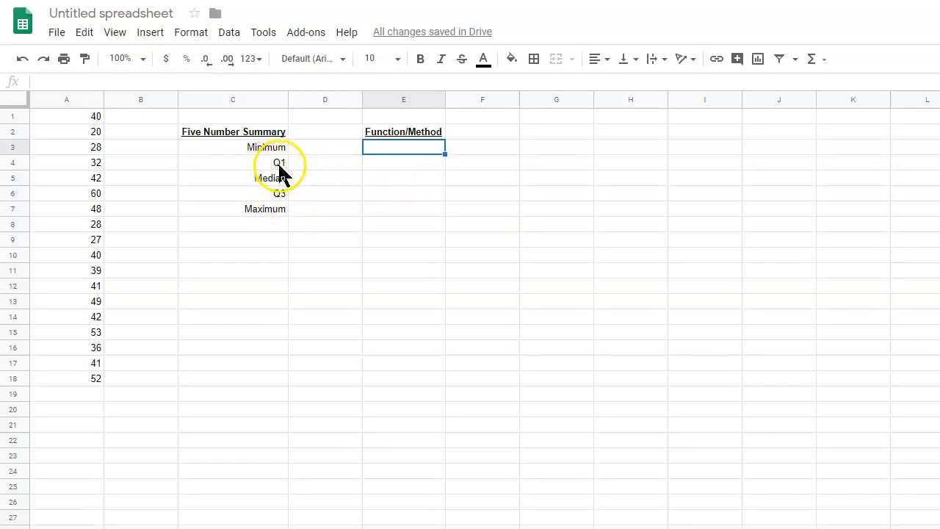
mouse_move(285, 206)
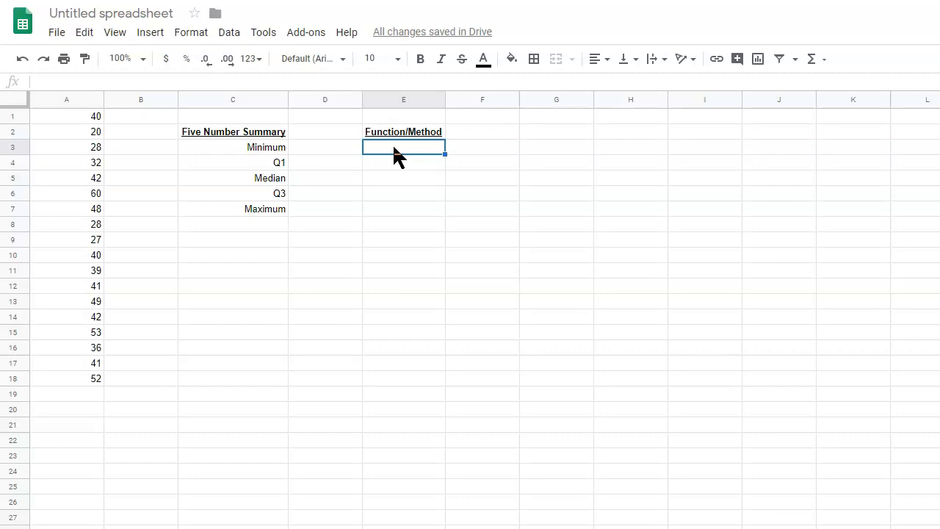
mouse_move(625, 147)
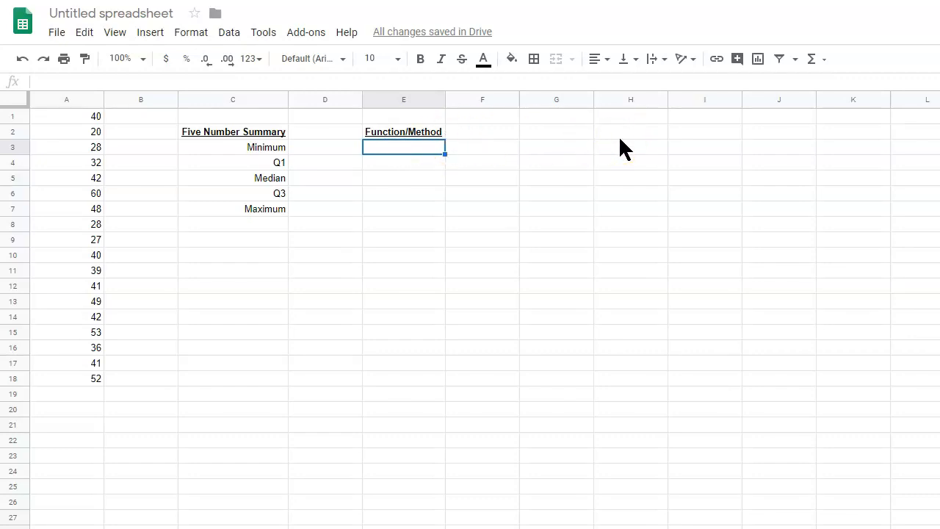
text(=)
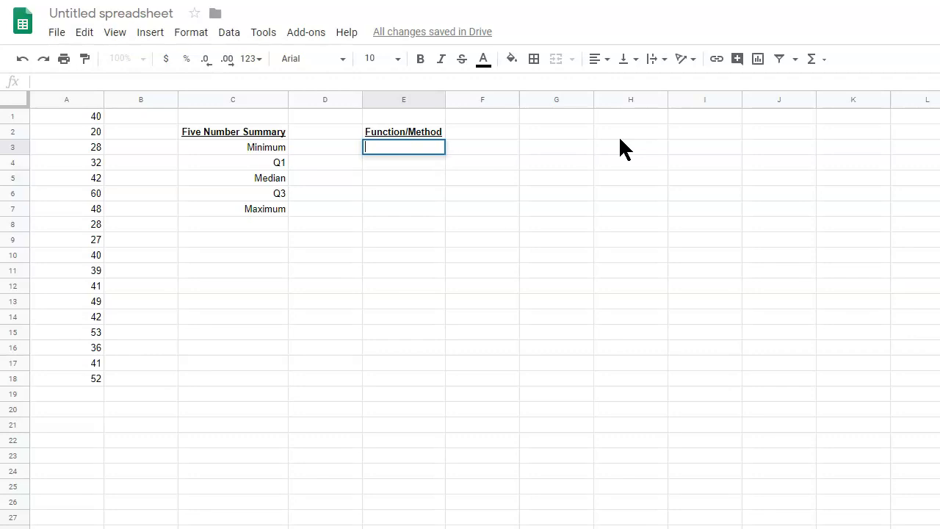
text(')
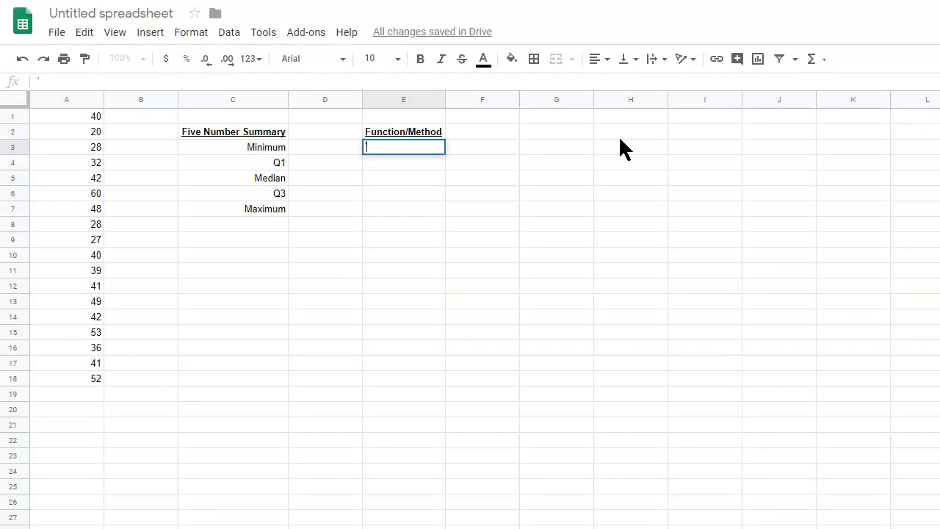
text(=QUAR)
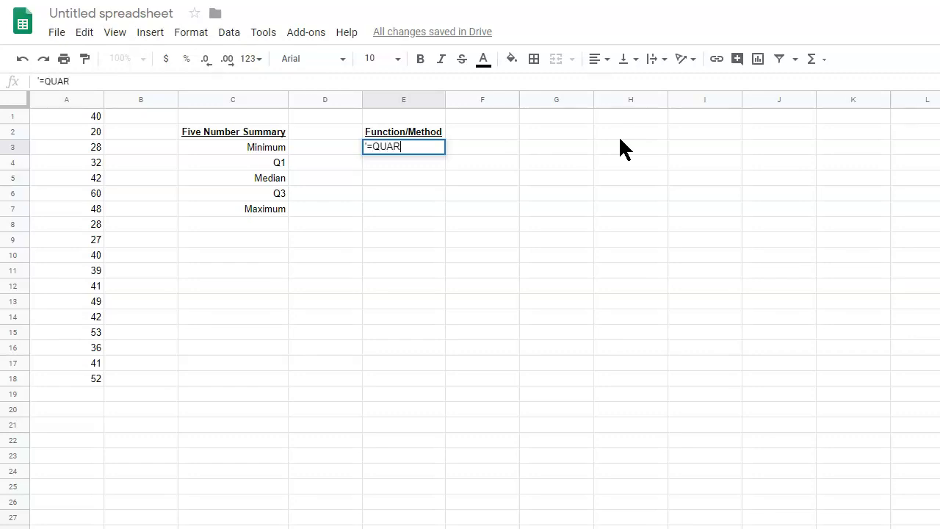
text(TILE)
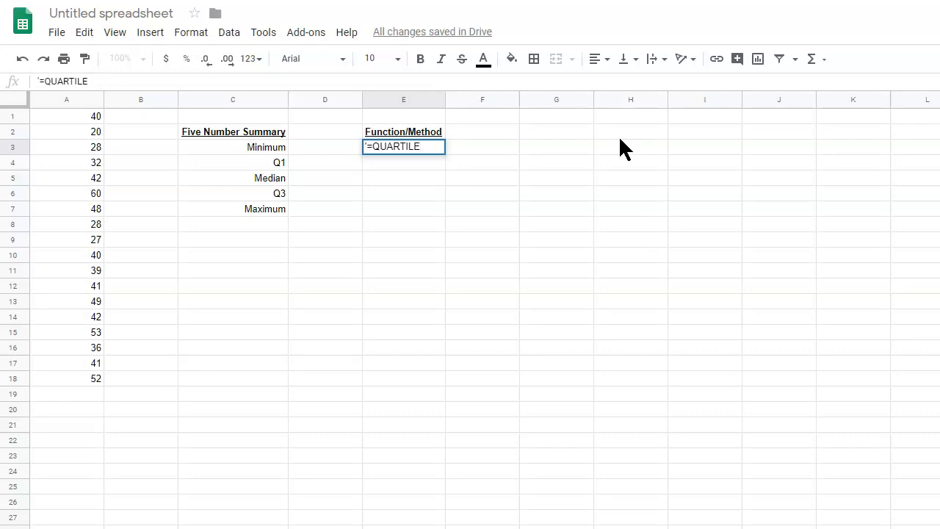
text(()
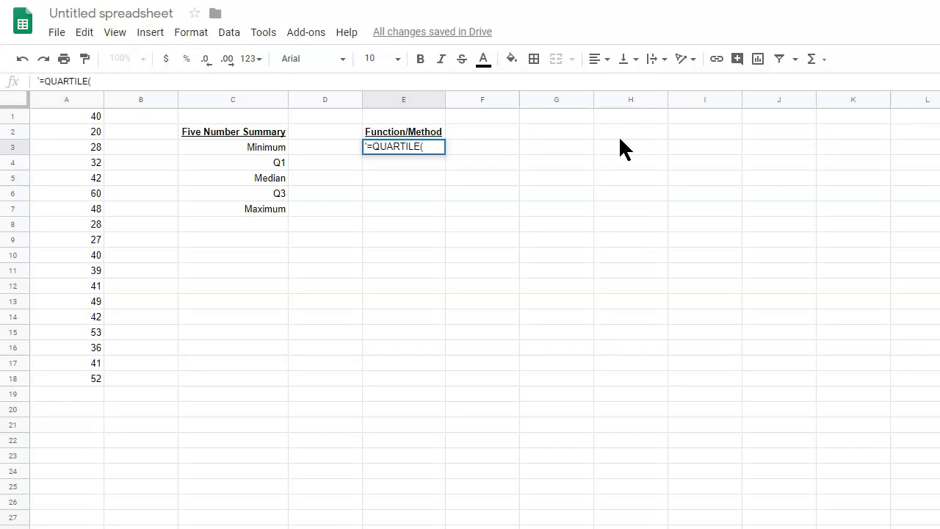
text(data)
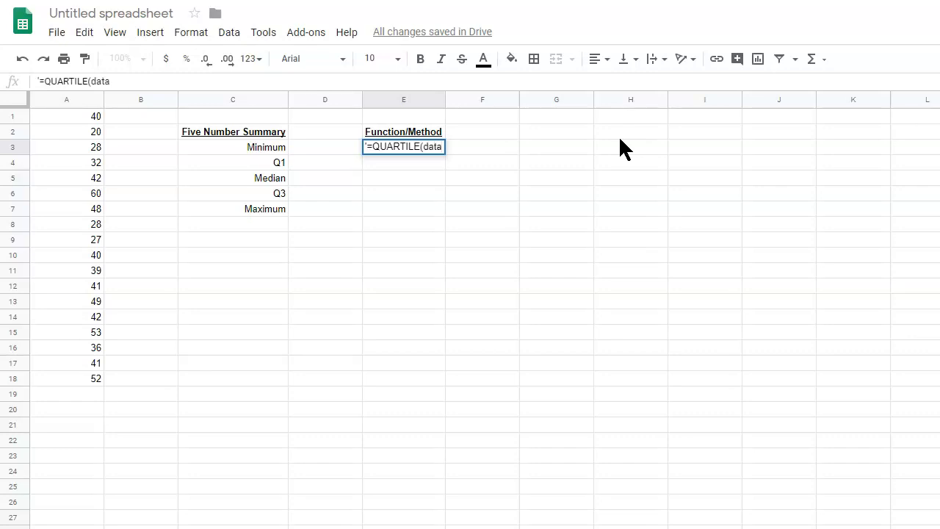
text(,)
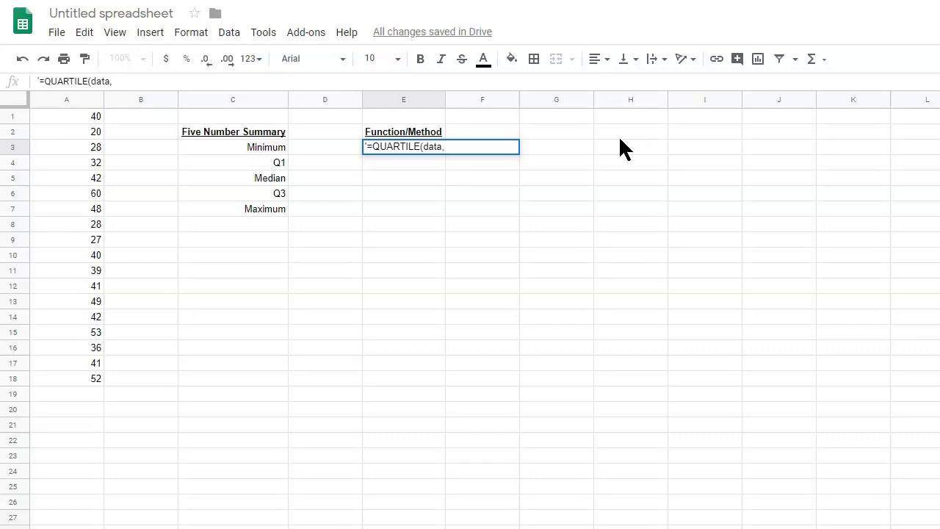
text(0)
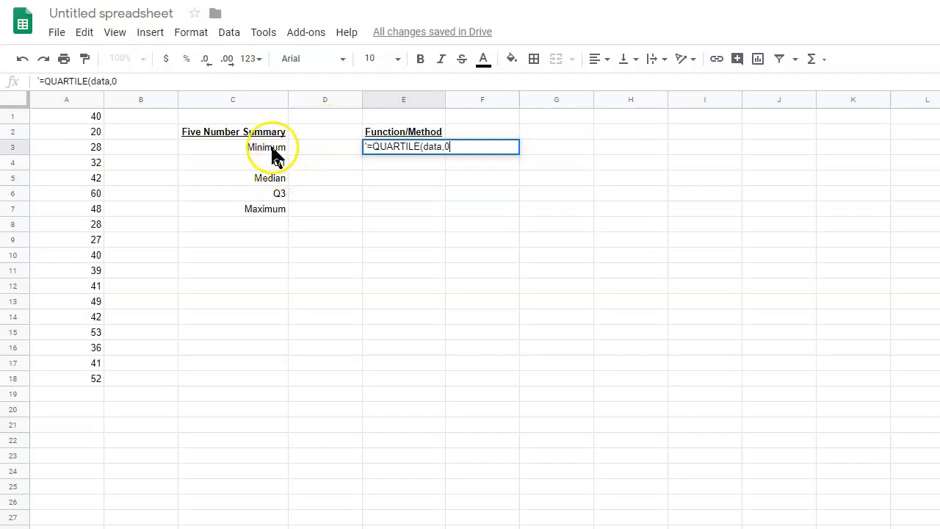
mouse_move(272, 155)
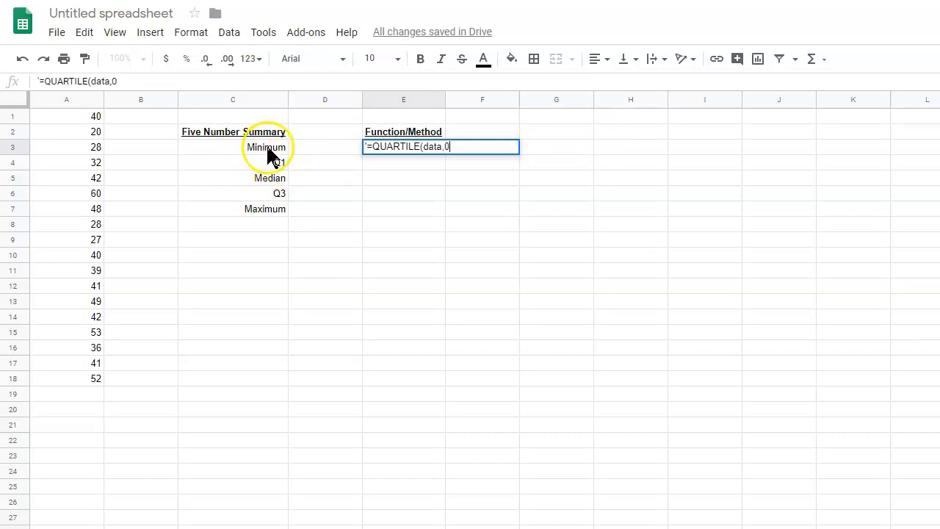
mouse_move(280, 171)
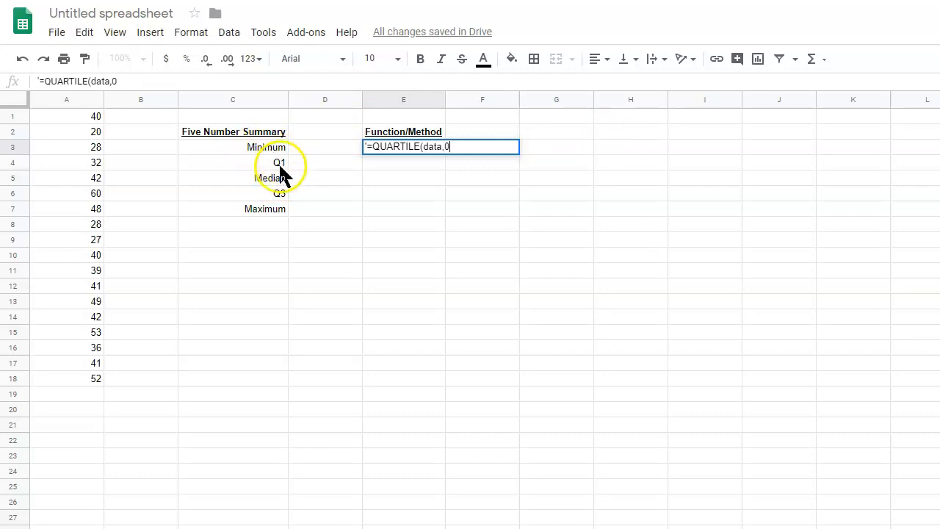
mouse_move(279, 202)
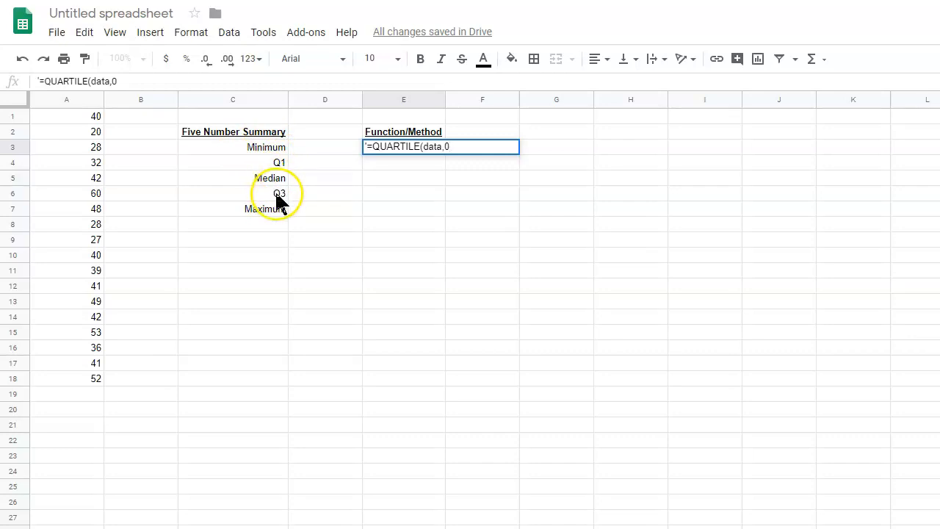
mouse_move(279, 221)
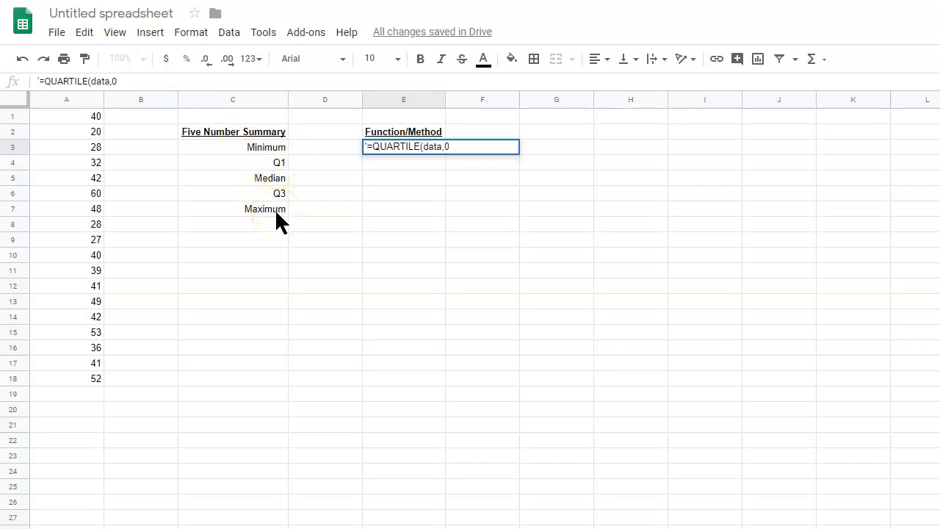
mouse_move(506, 144)
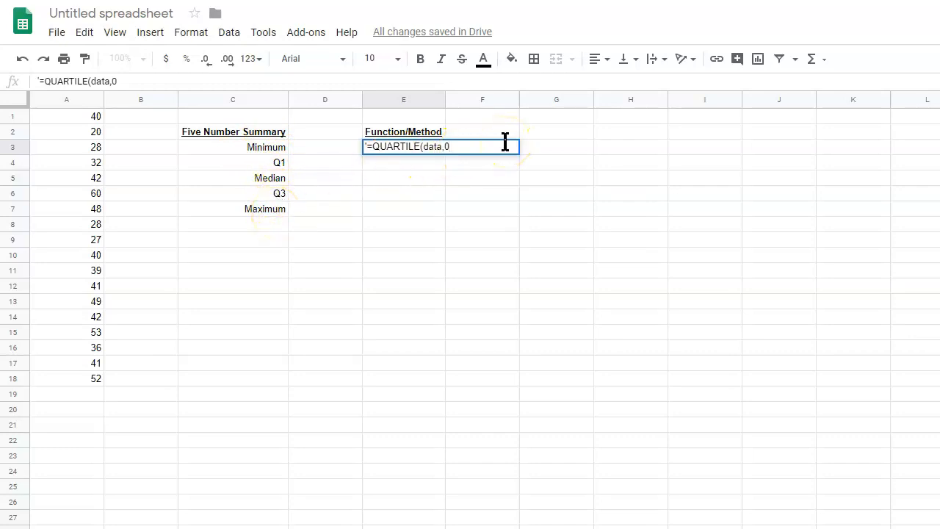
text())
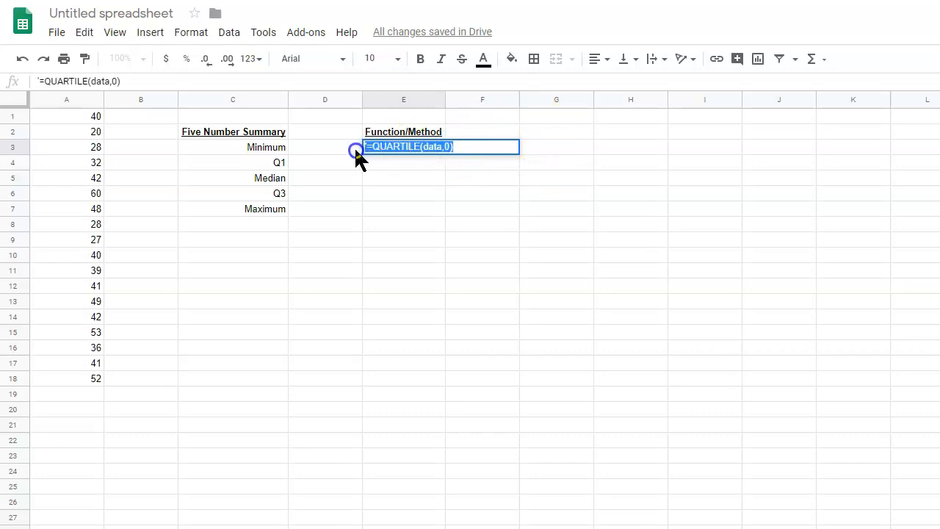
mouse_move(603, 210)
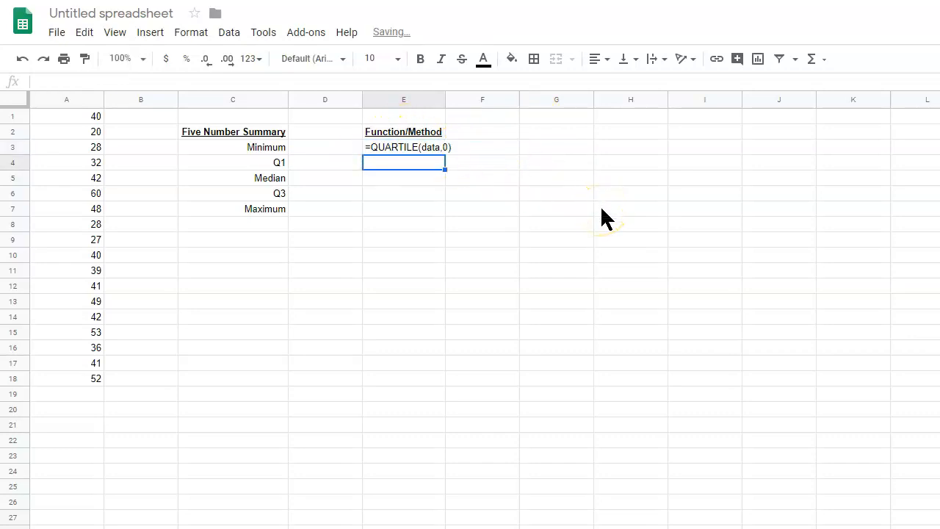
List =QUARTILE(data,2) beside Median and =QUARTILE(data,4) beside Maximum as text.
click(403, 178)
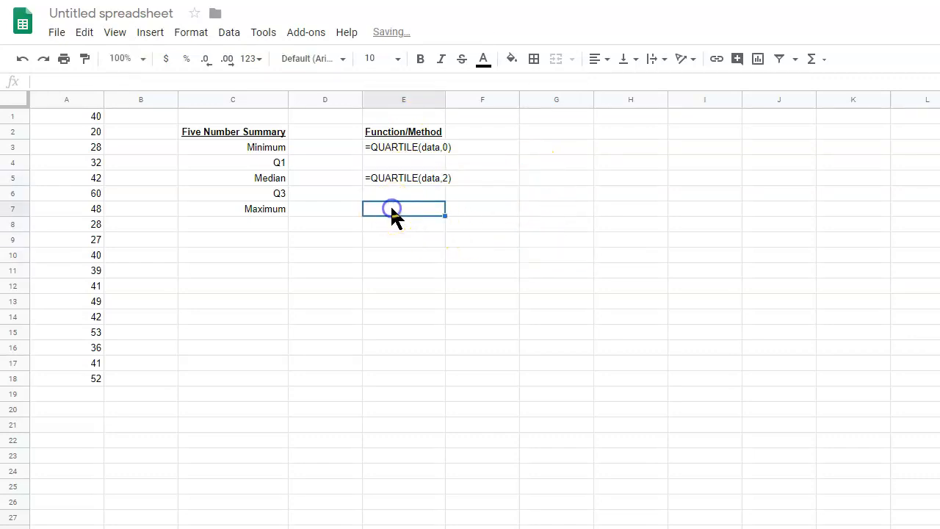
text(=QUARTILE(data,0))
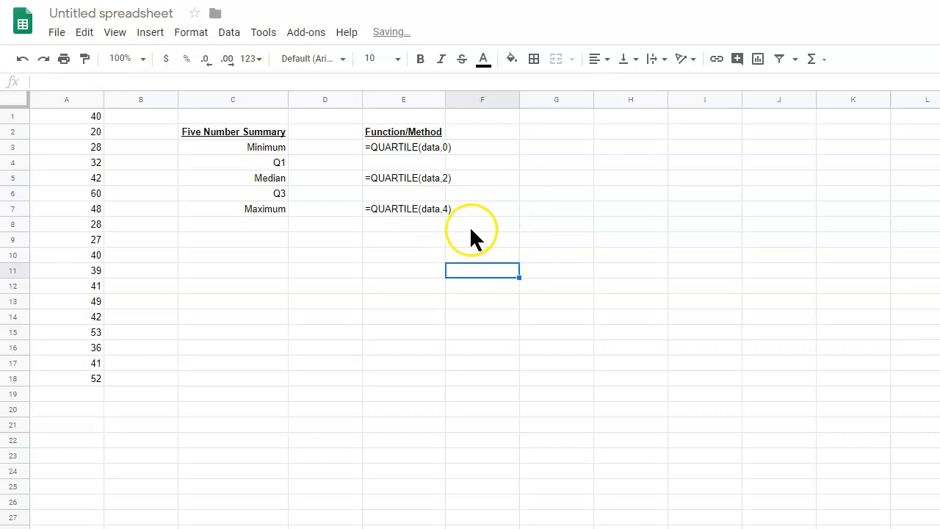
click(403, 163)
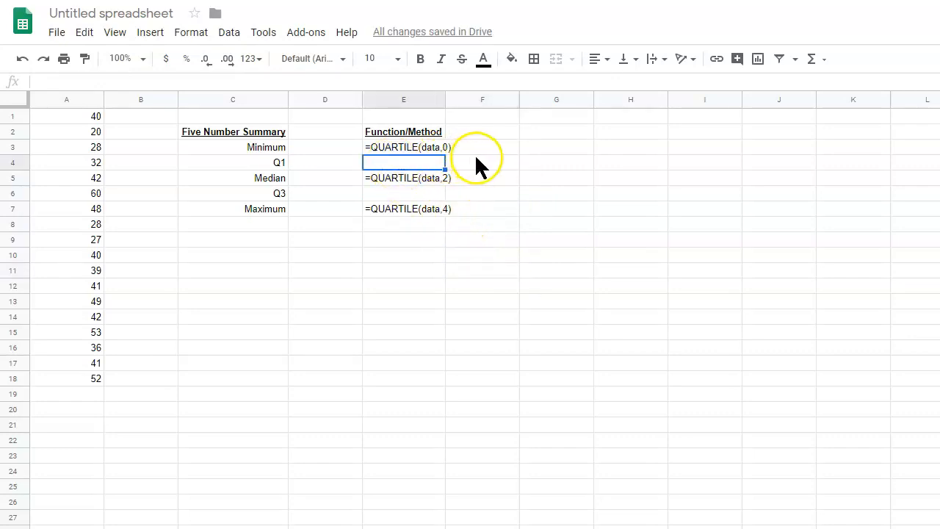
mouse_move(544, 213)
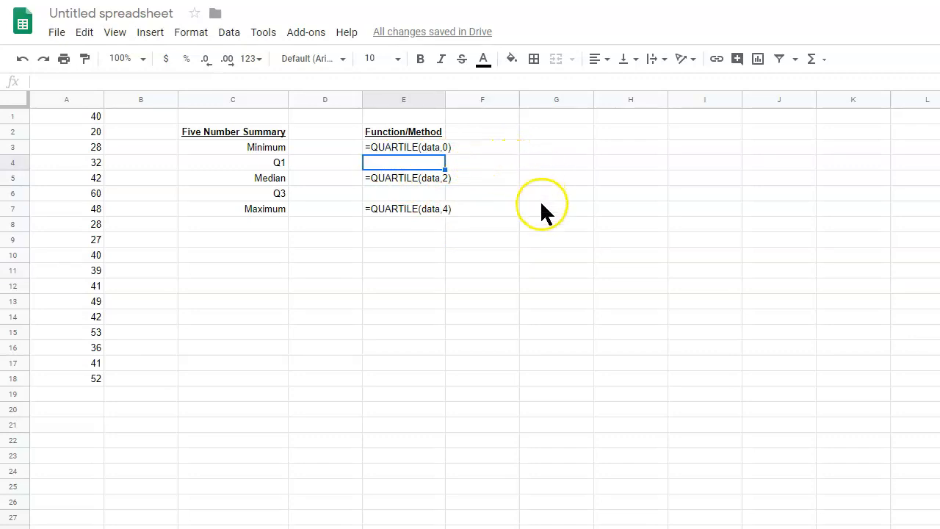
click(556, 285)
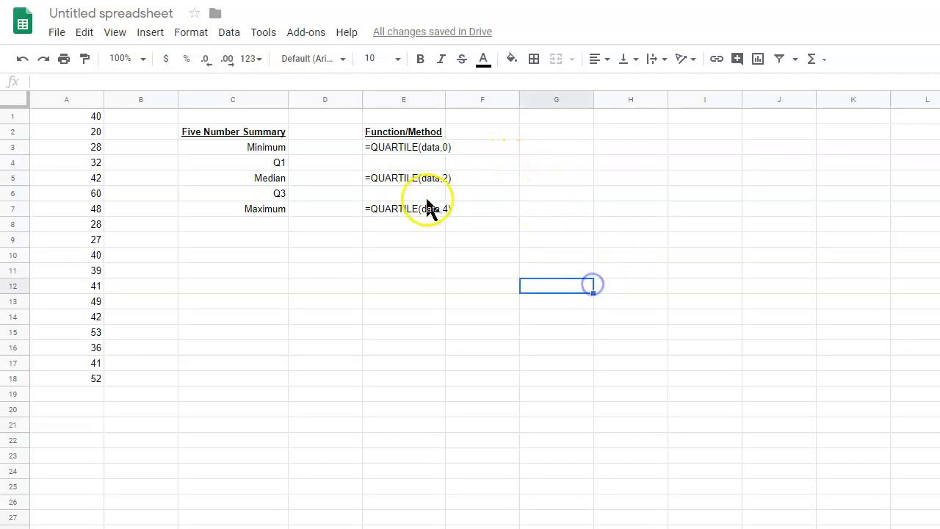
click(404, 162)
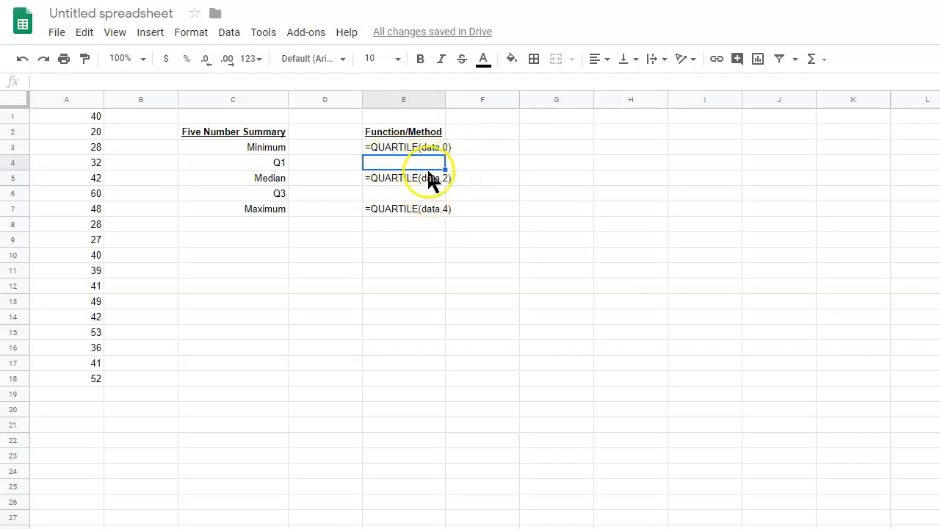
mouse_move(430, 195)
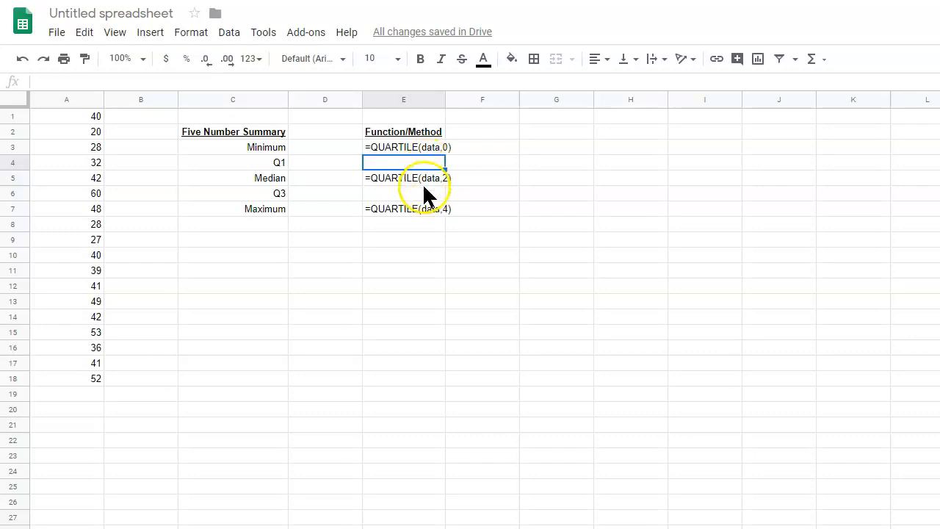
click(325, 147)
text(=)
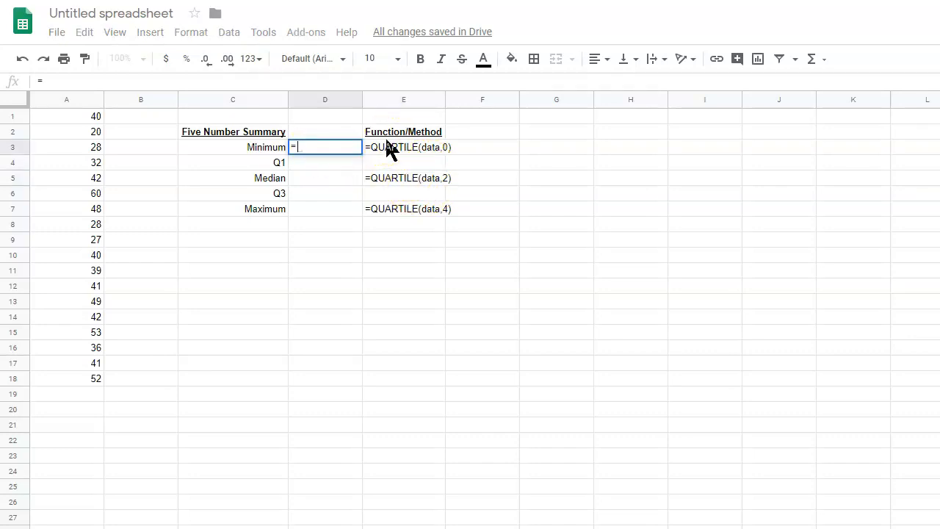
Compute Minimum in D3 with =QUARTILE(A1:A18,0), giving 20.
text(Q)
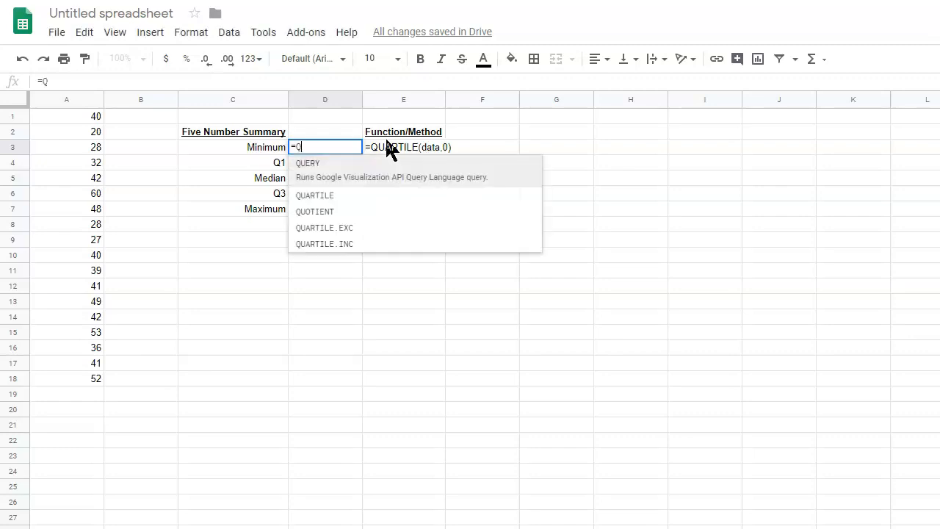
text(UA)
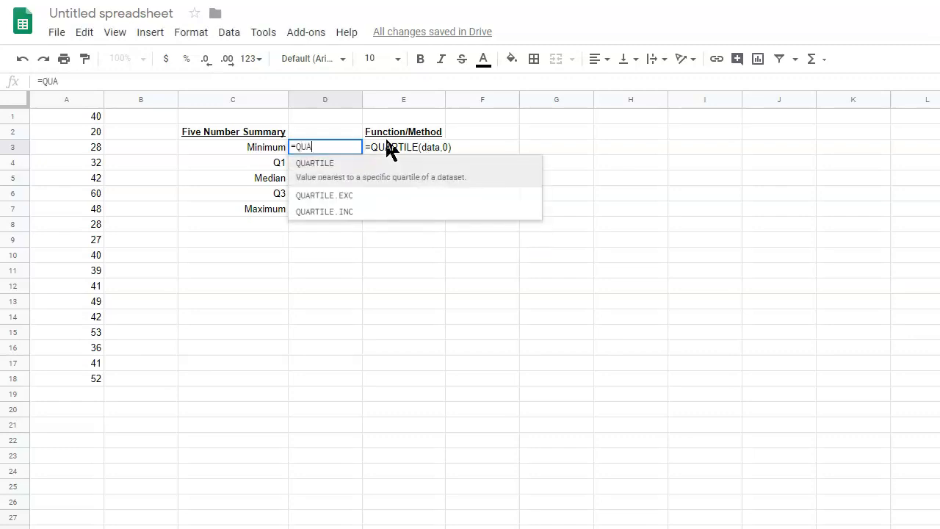
text(RTILE()
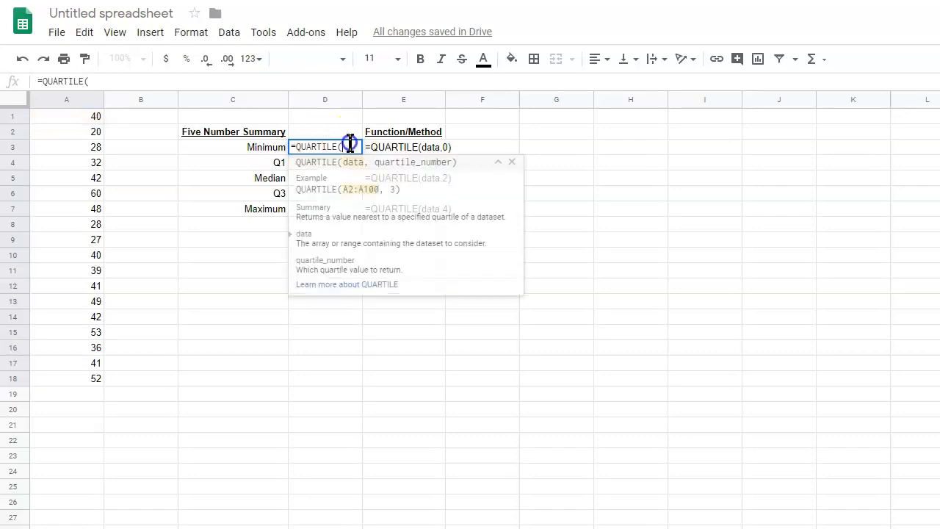
drag(66, 116, 87, 348)
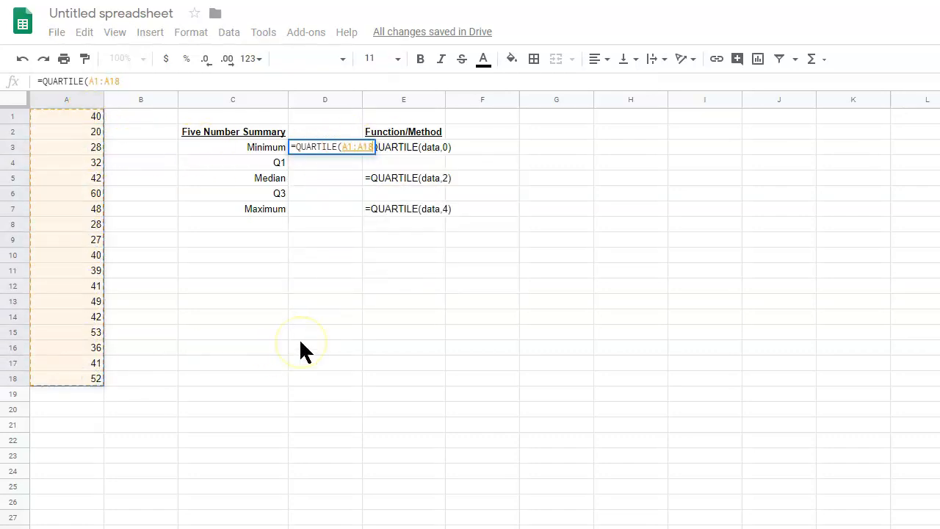
text(,0)
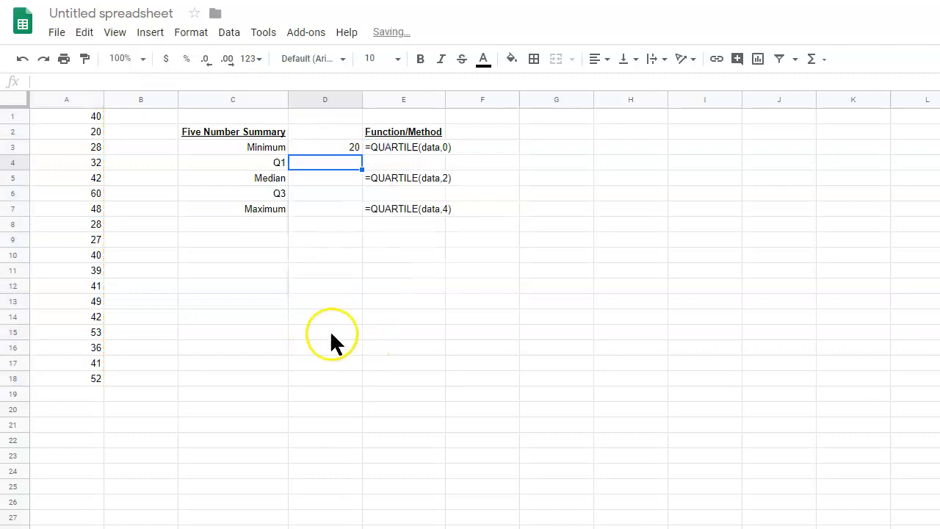
Center-align the summary result cells D3:D7.
click(324, 147)
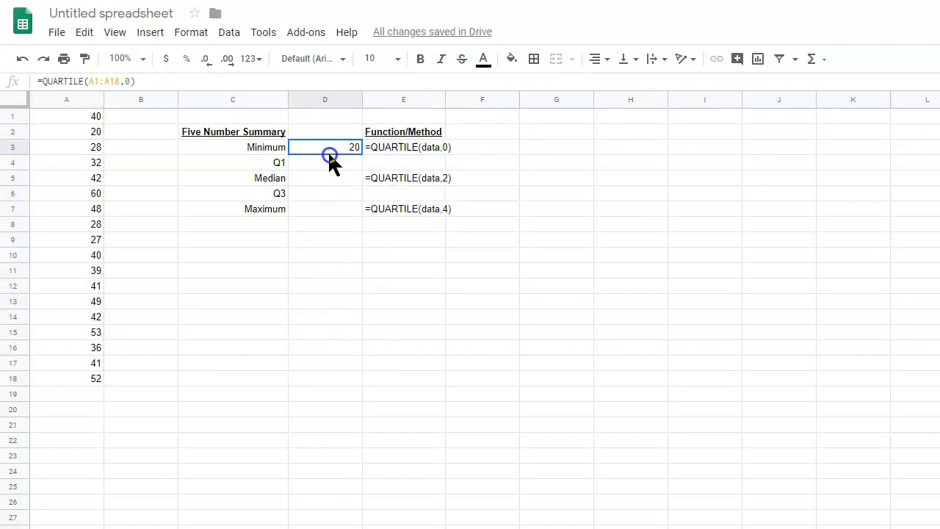
drag(324, 147, 325, 208)
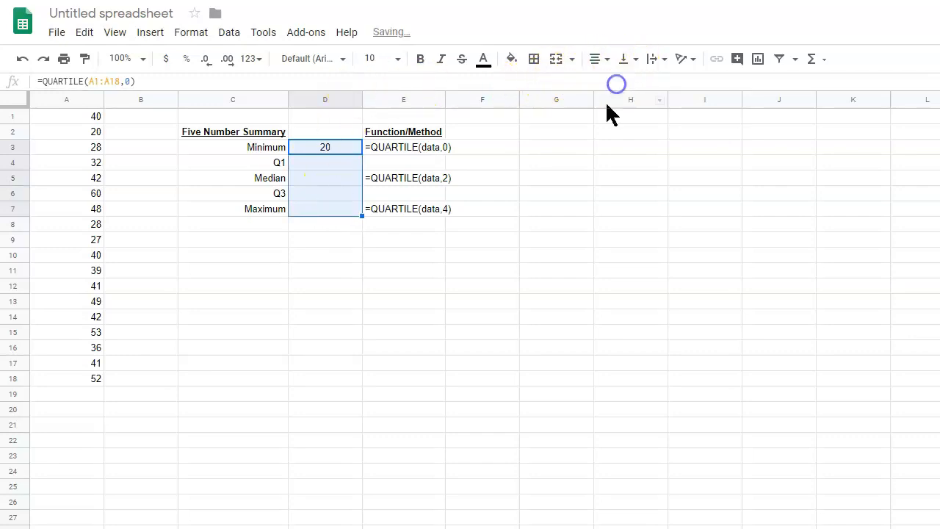
click(325, 162)
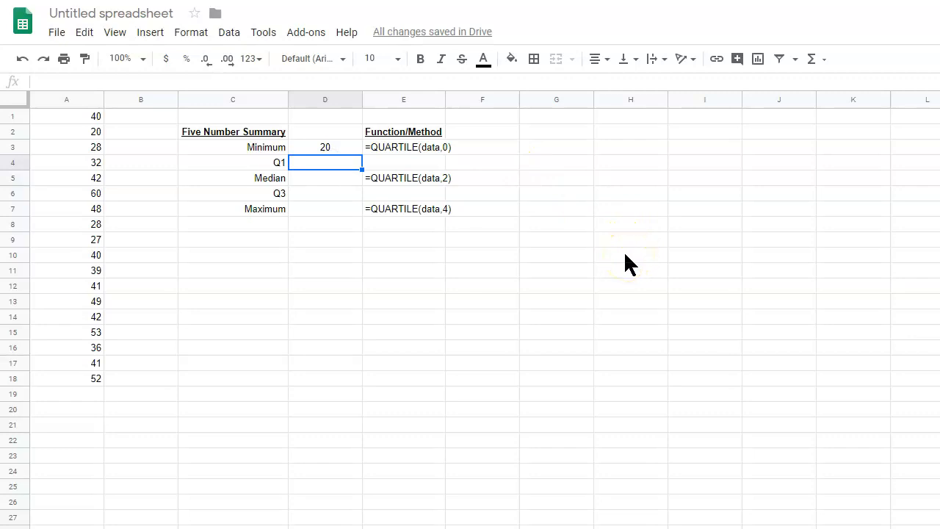
Compute Median in D5 with =QUARTILE(A1:A18,2), giving 40.5.
click(325, 178)
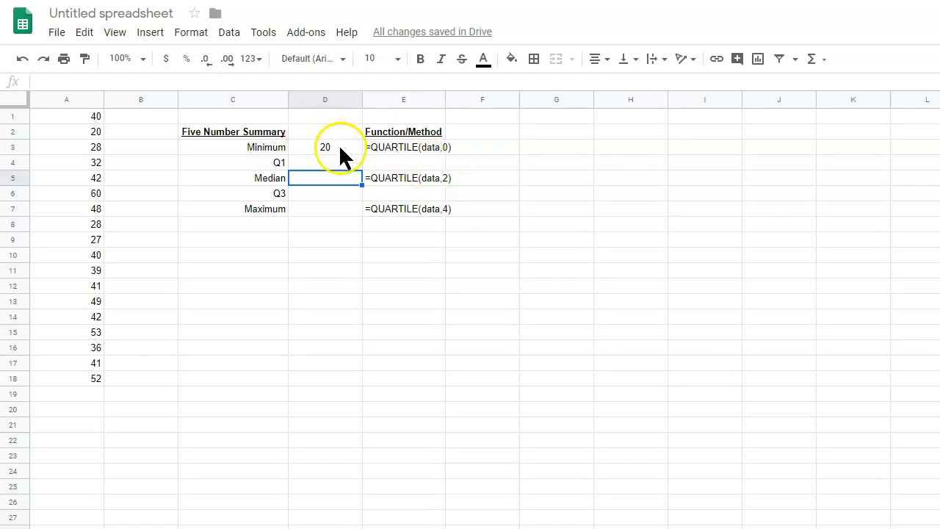
text(=QUARTILE(A1:A3)
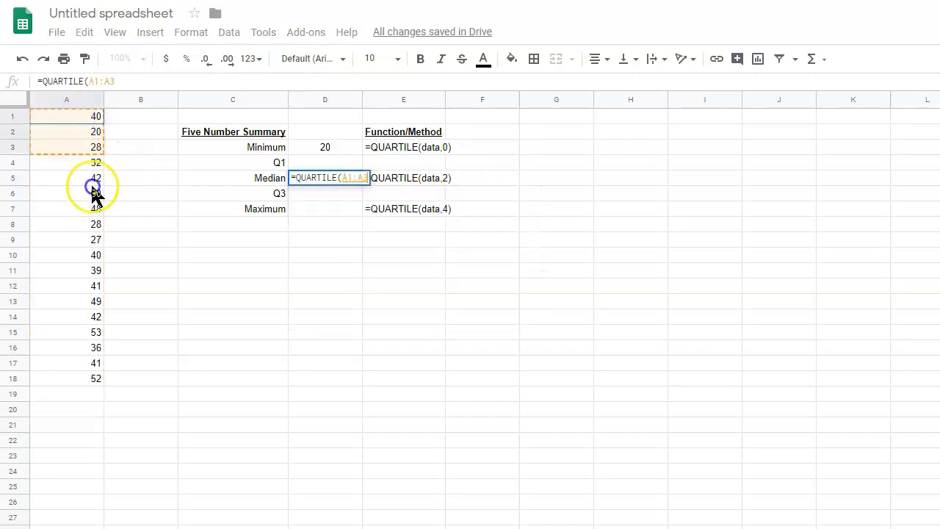
drag(91, 186, 85, 378)
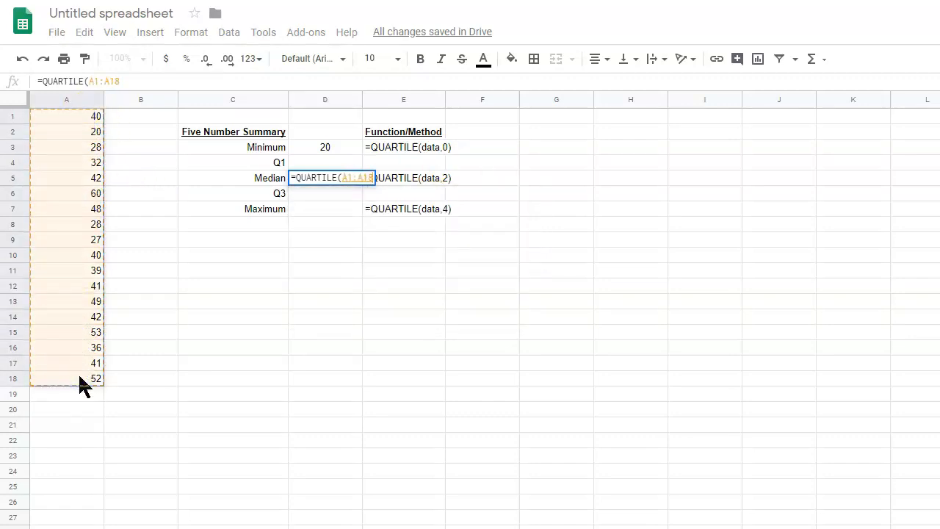
text(,)
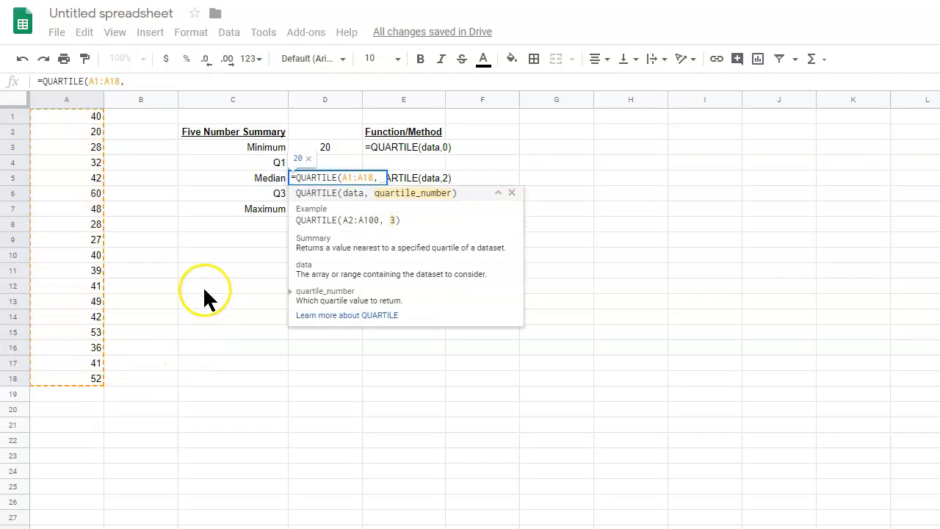
text(2))
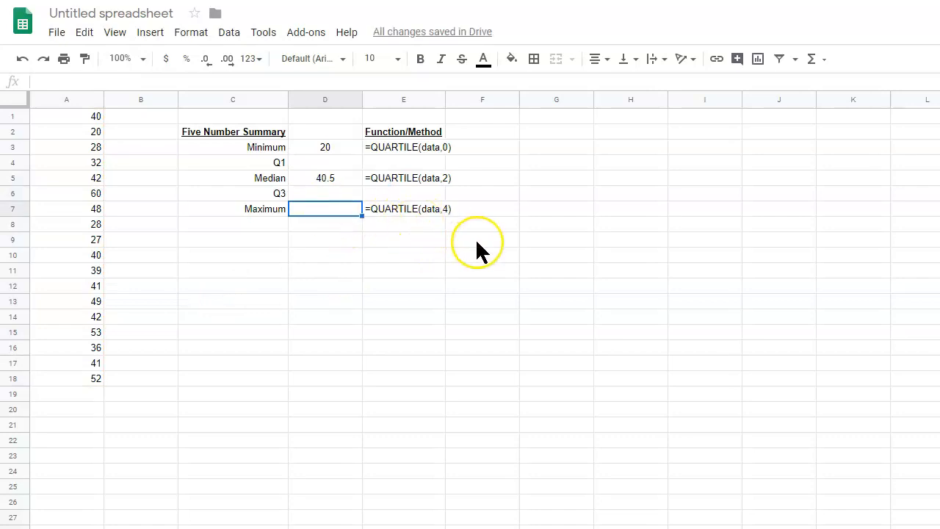
mouse_move(478, 252)
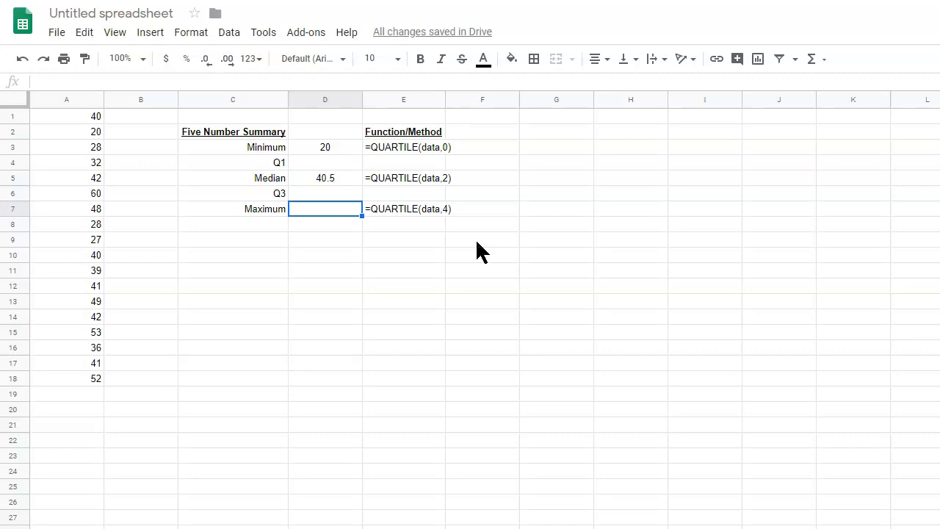
Compute Maximum in D7 with =QUARTILE(A1:A18,4), giving 60.
text(=Q)
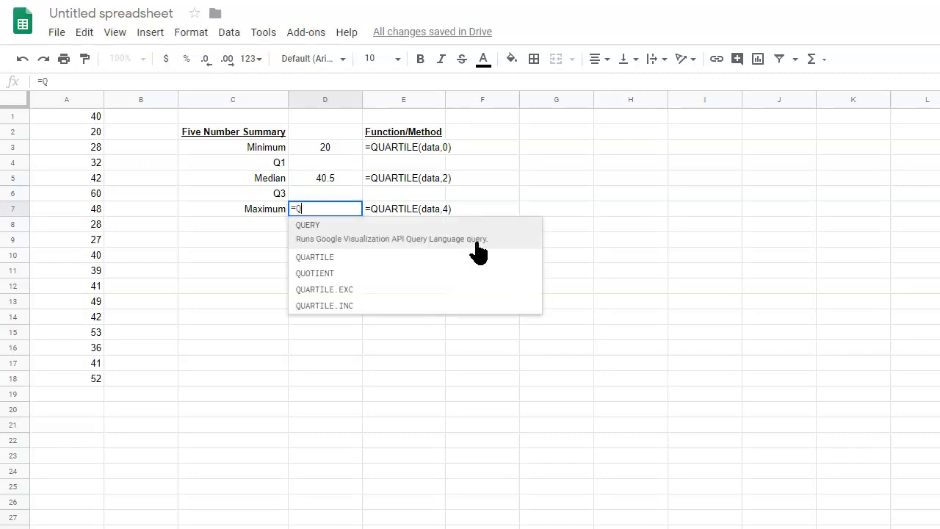
text(UARTIL)
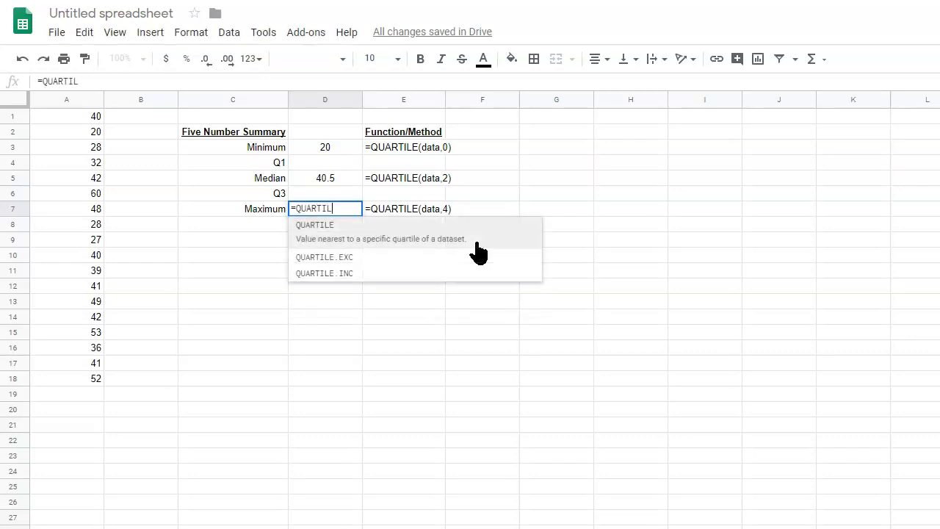
click(314, 225)
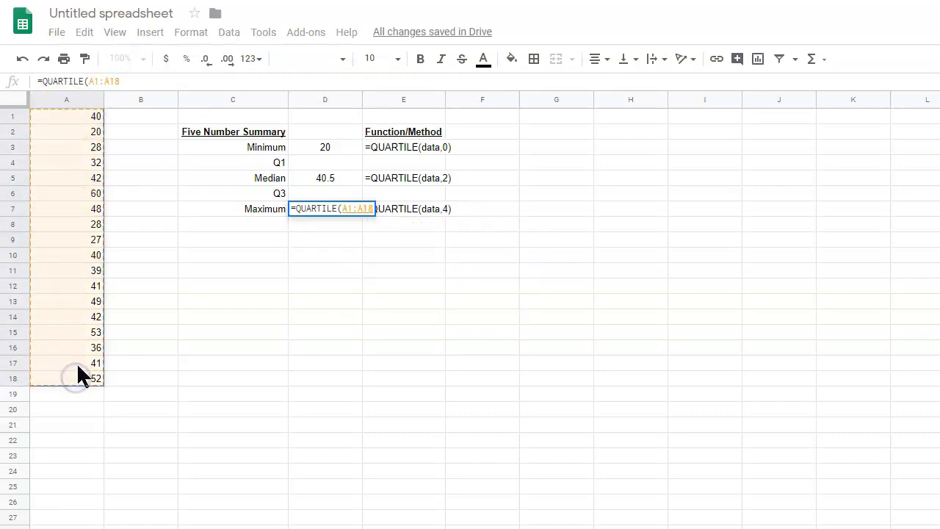
text(,4)
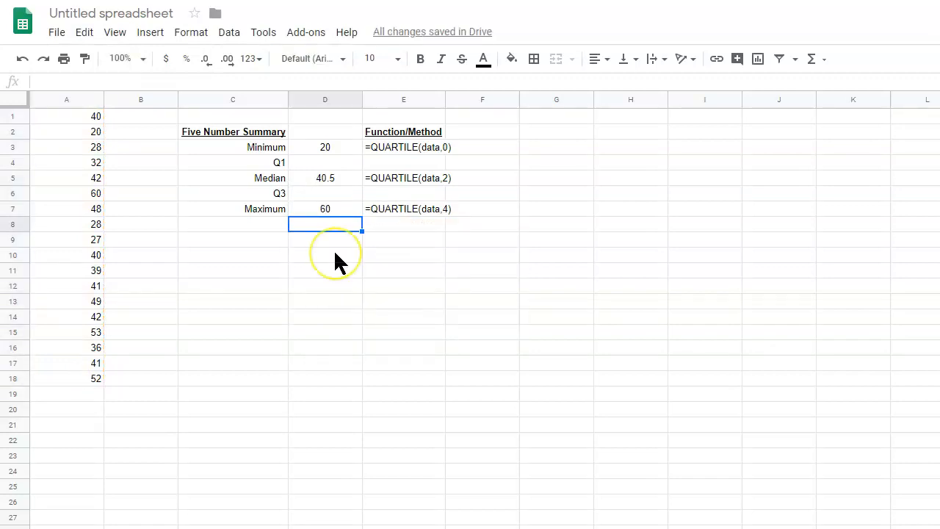
mouse_move(276, 182)
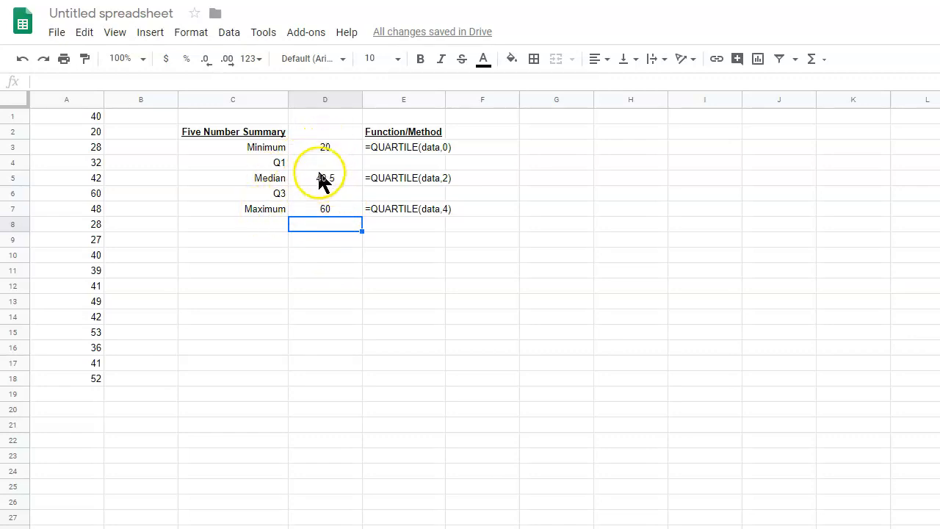
mouse_move(92, 117)
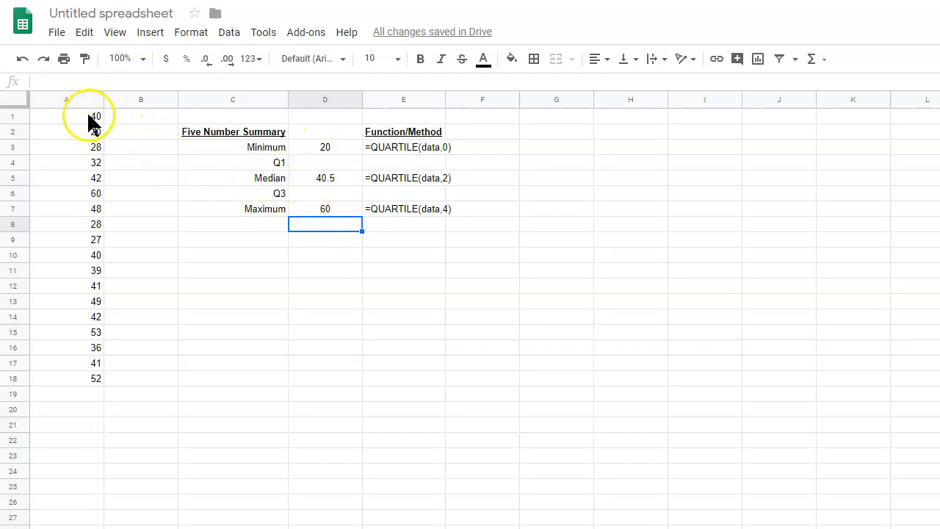
mouse_move(89, 309)
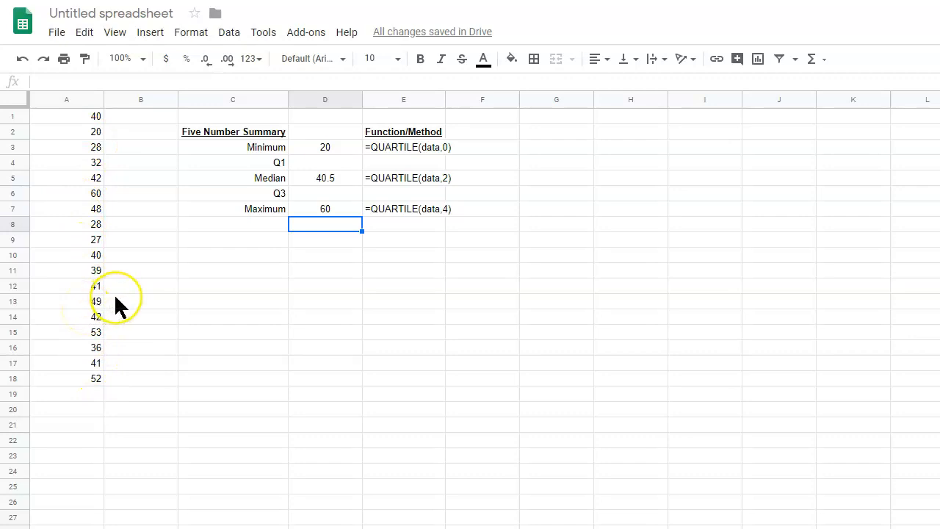
mouse_move(94, 121)
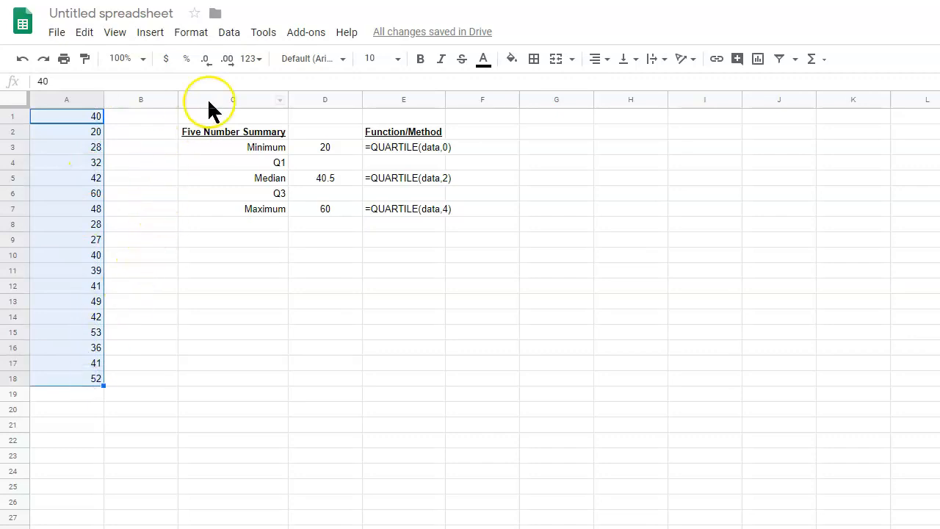
Look through the menus for the Data sort commands for column A.
click(263, 32)
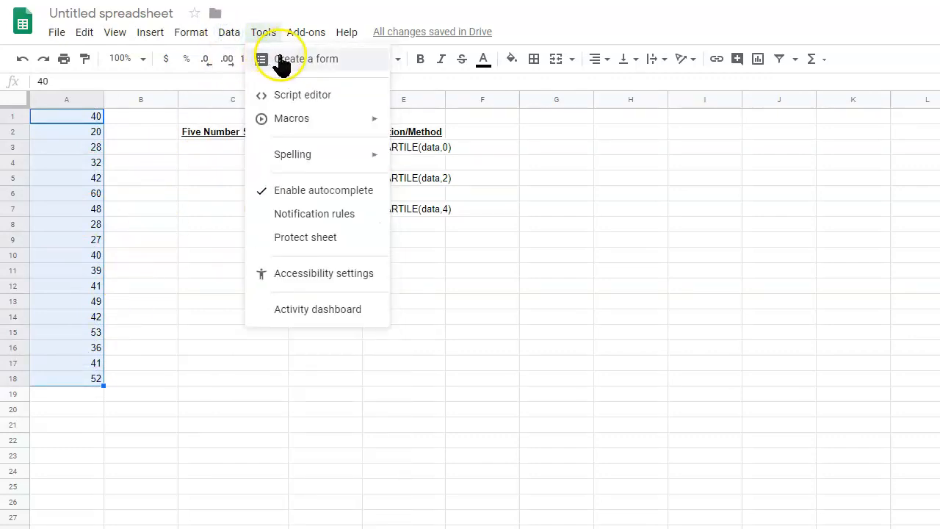
click(228, 32)
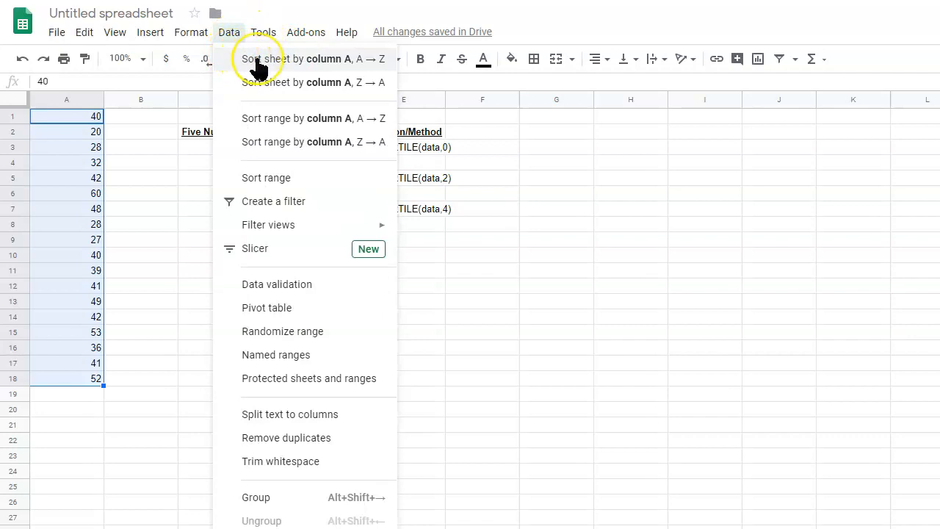
mouse_move(264, 118)
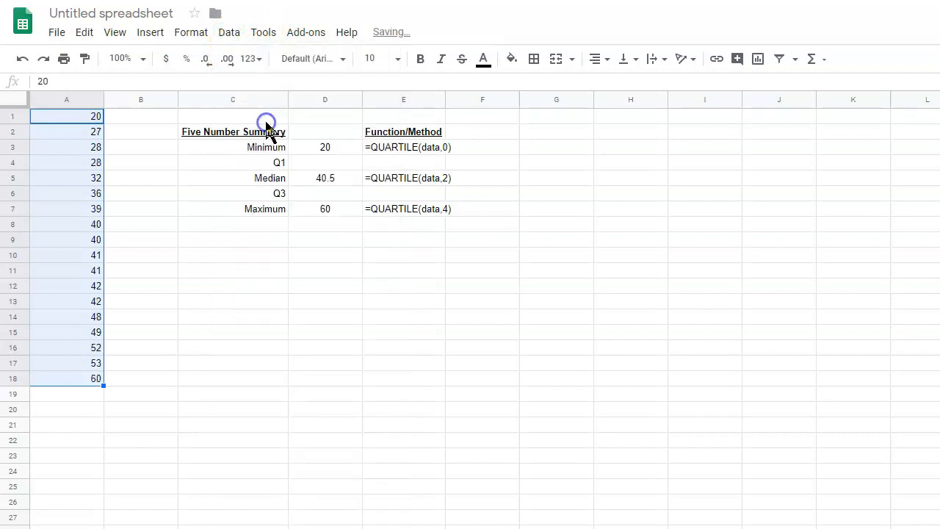
click(324, 316)
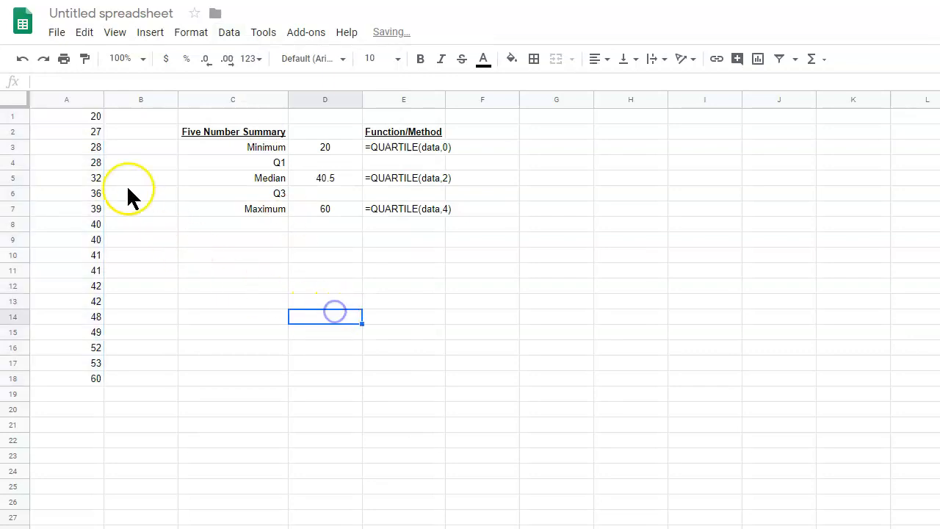
mouse_move(86, 246)
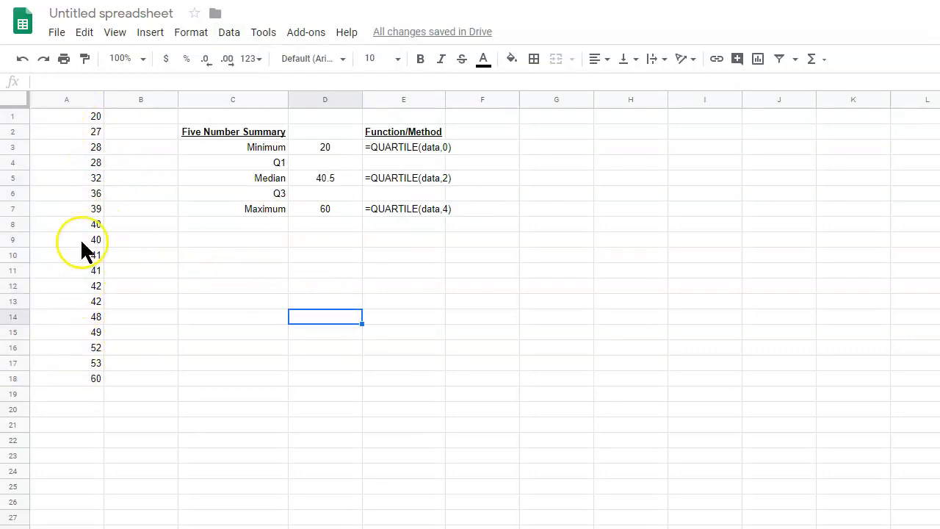
mouse_move(96, 393)
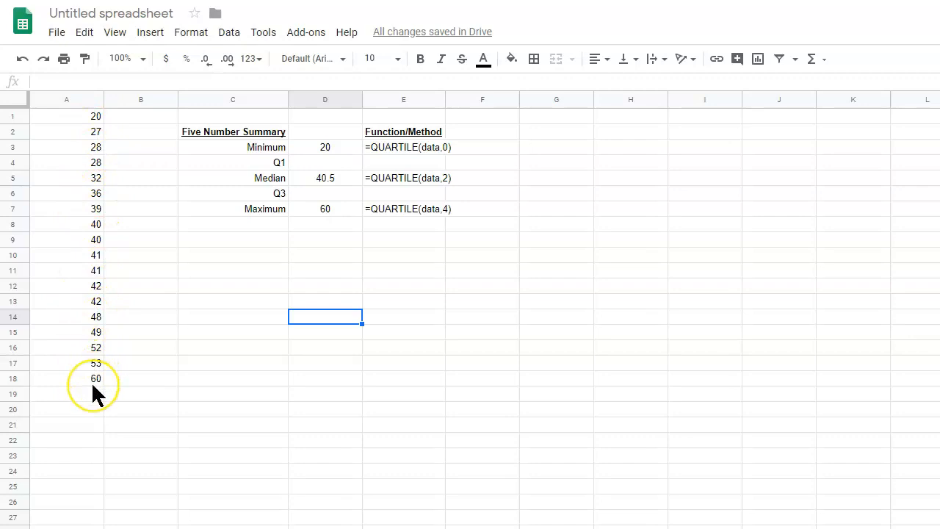
mouse_move(103, 125)
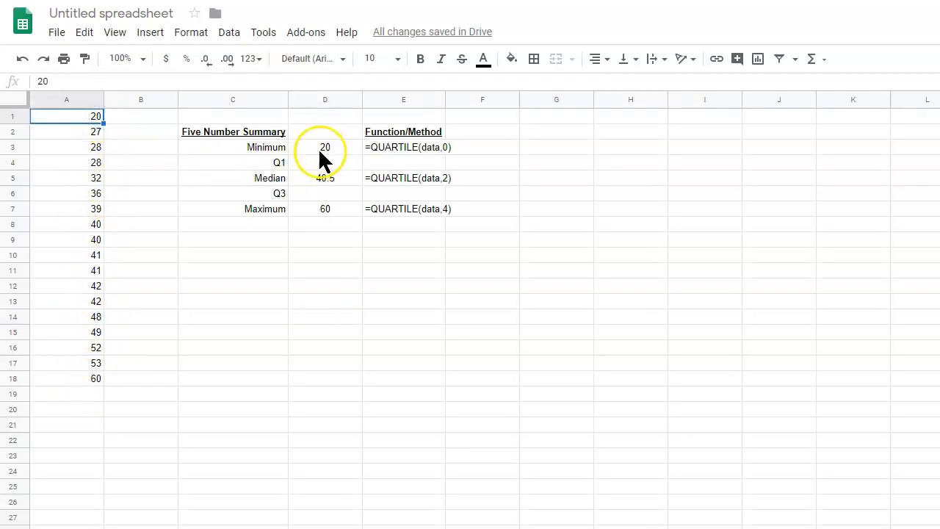
click(324, 209)
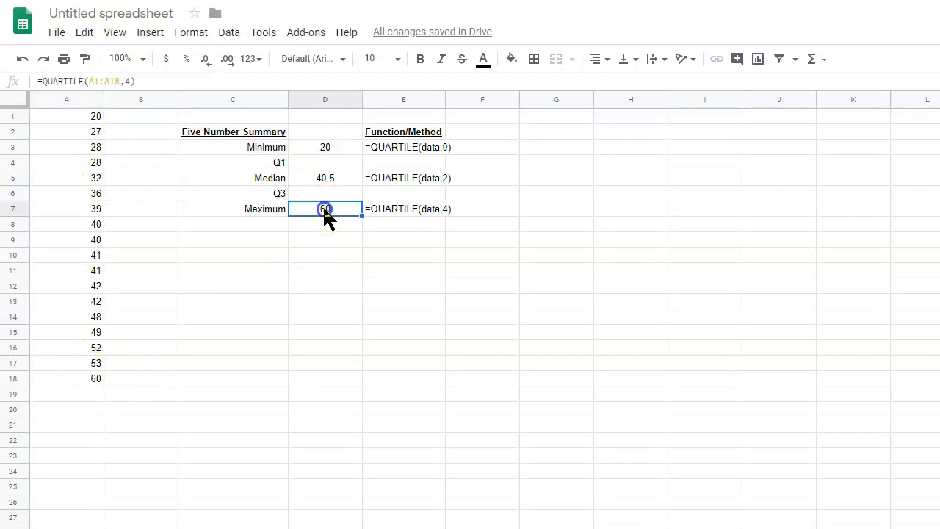
click(66, 379)
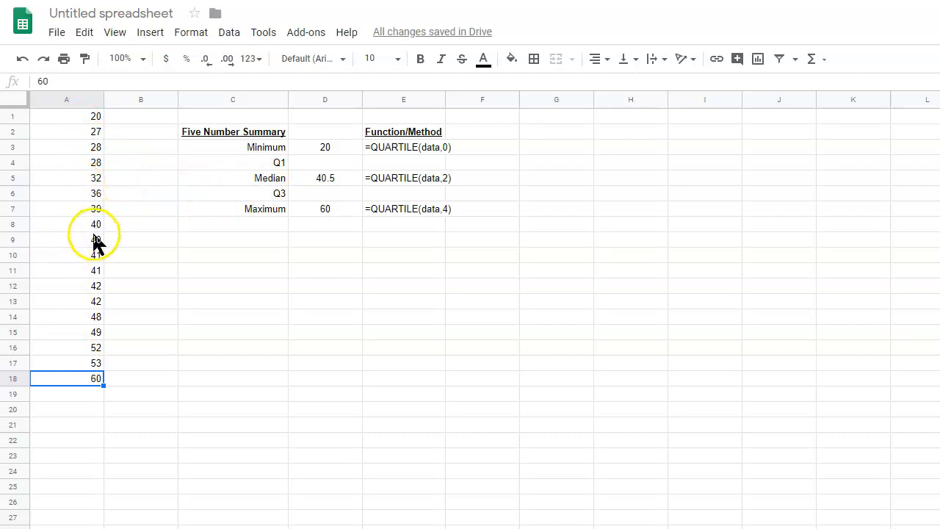
mouse_move(105, 243)
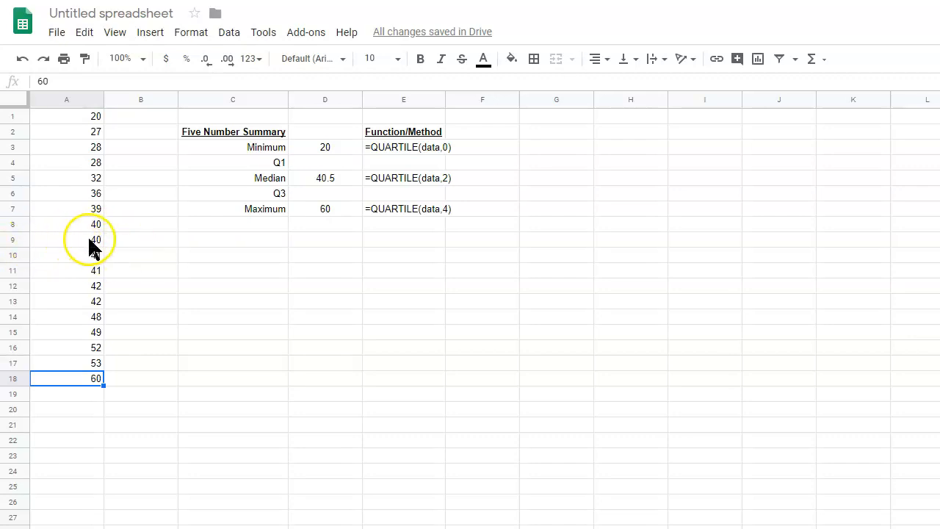
click(66, 240)
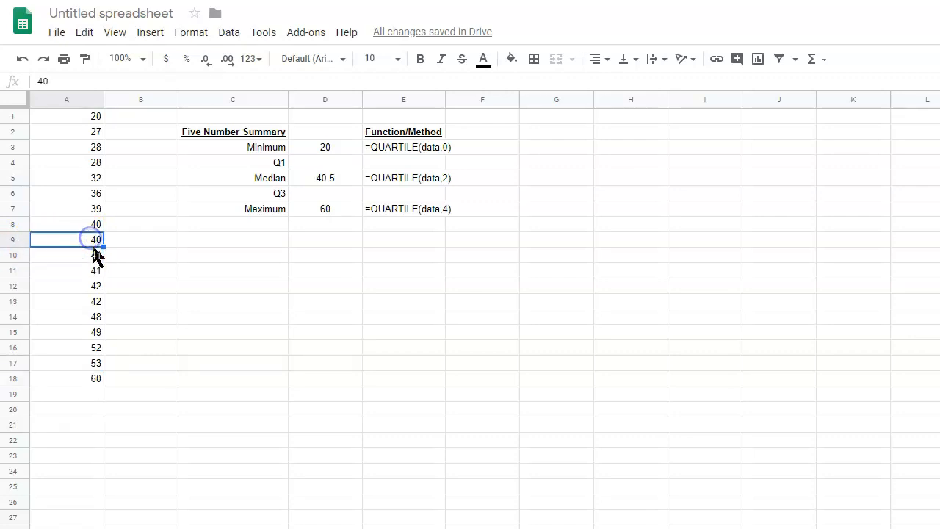
mouse_move(334, 184)
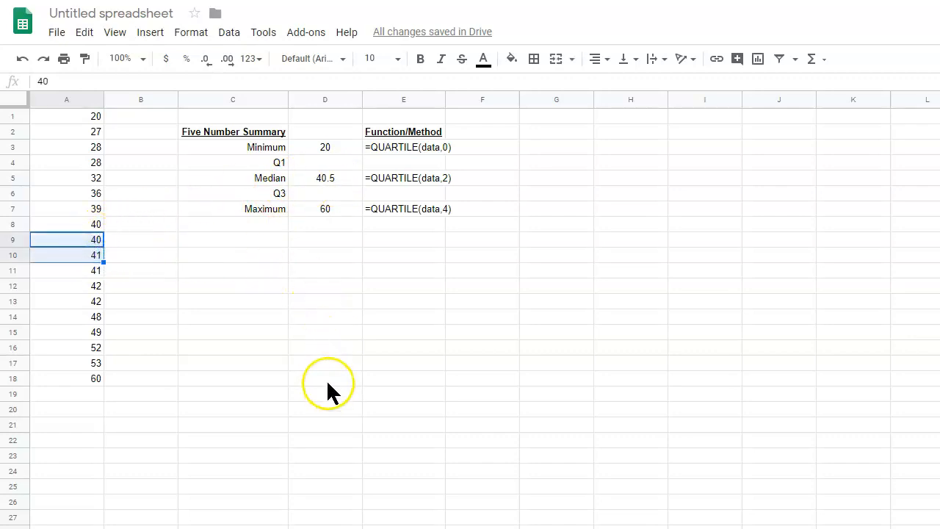
mouse_move(335, 186)
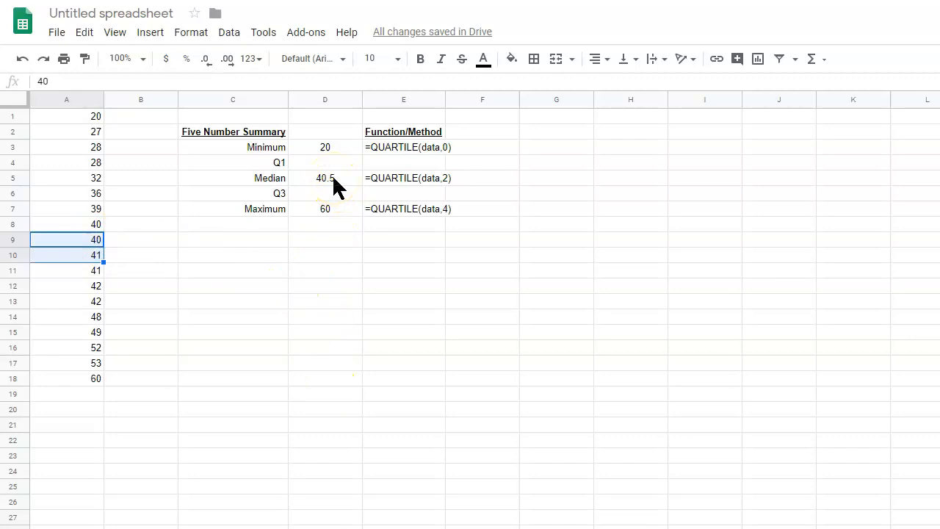
mouse_move(250, 323)
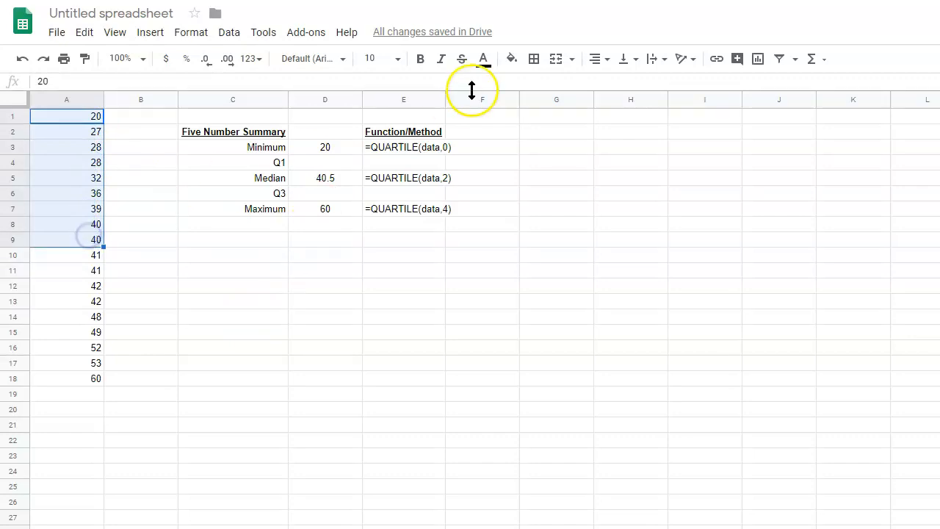
mouse_move(606, 81)
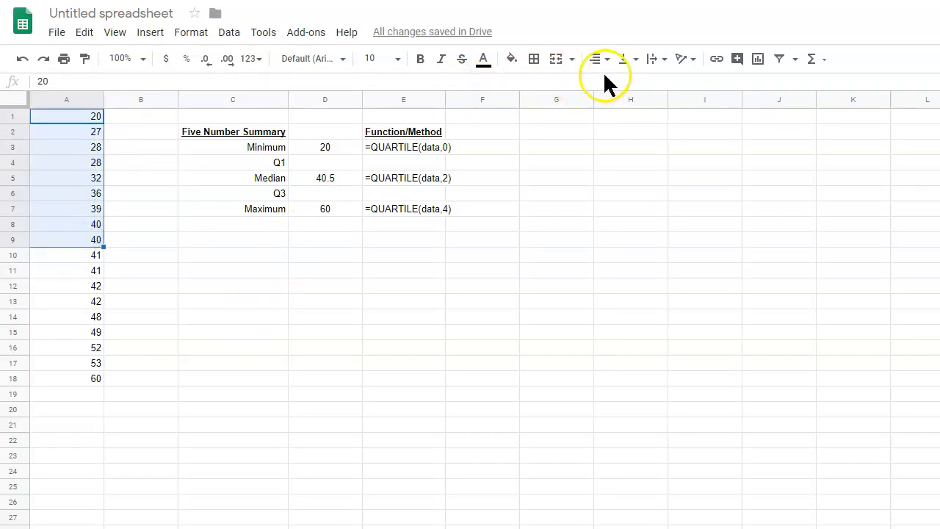
mouse_move(356, 323)
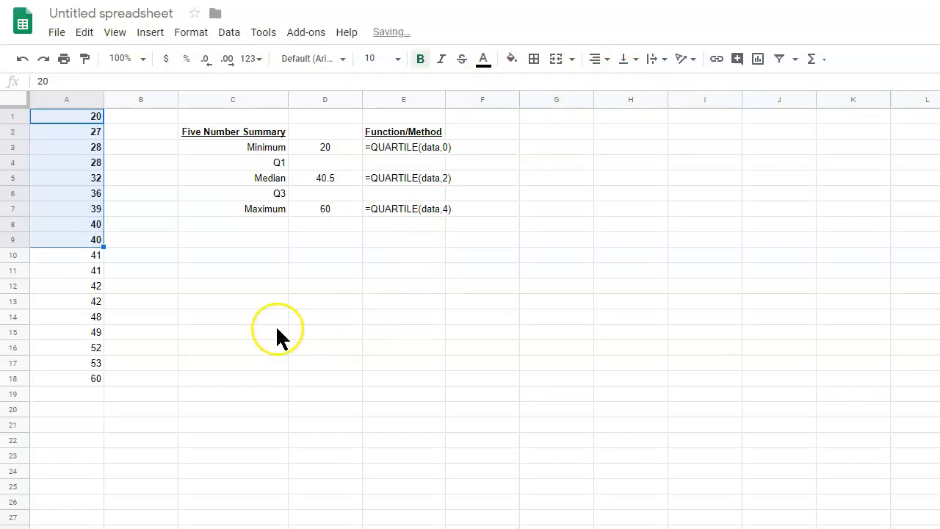
Underline the lower half of the data, A1:A9.
click(233, 332)
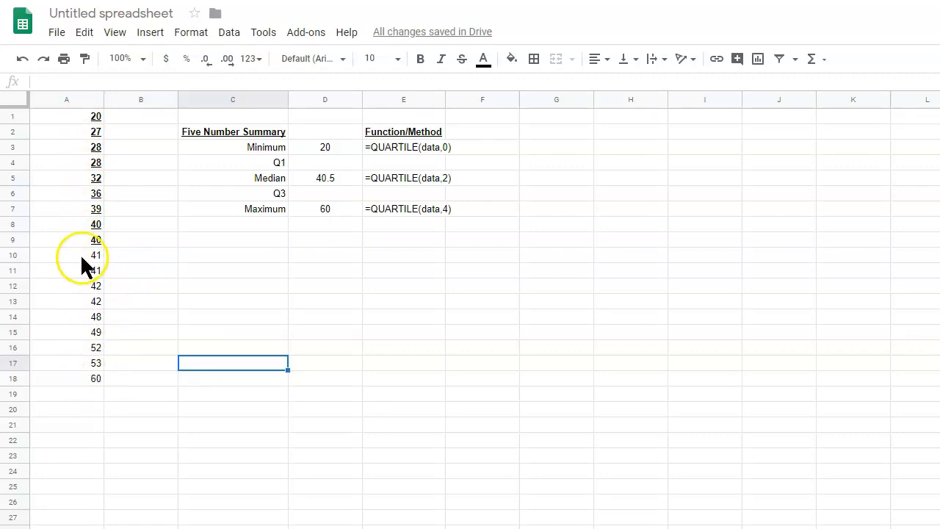
mouse_move(66, 297)
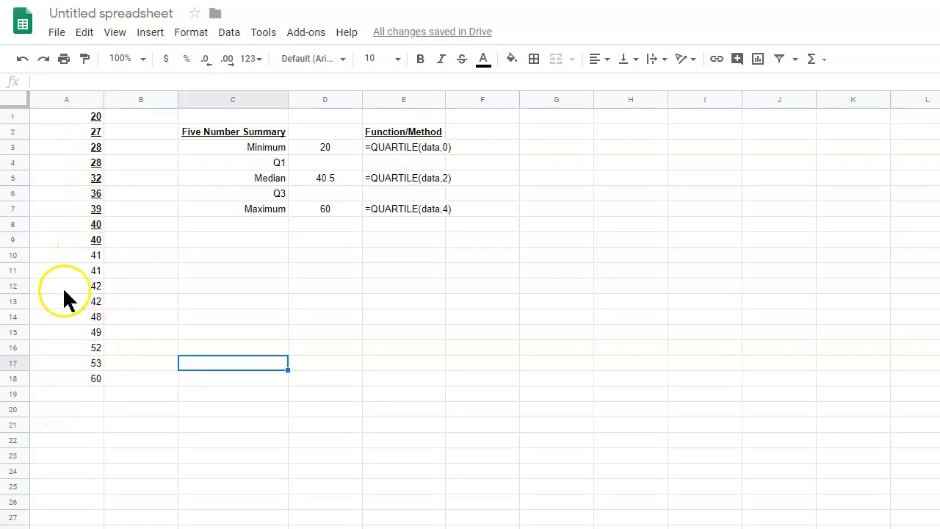
mouse_move(121, 272)
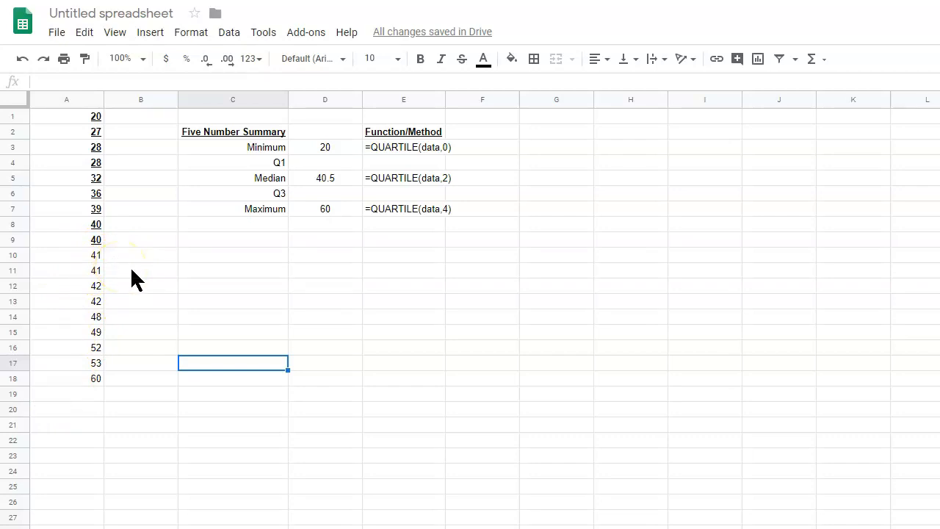
mouse_move(351, 240)
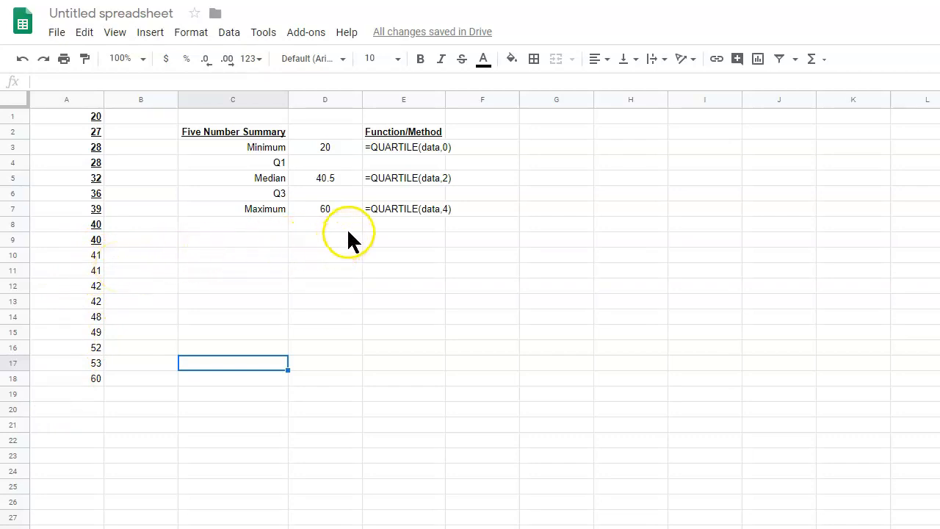
mouse_move(279, 173)
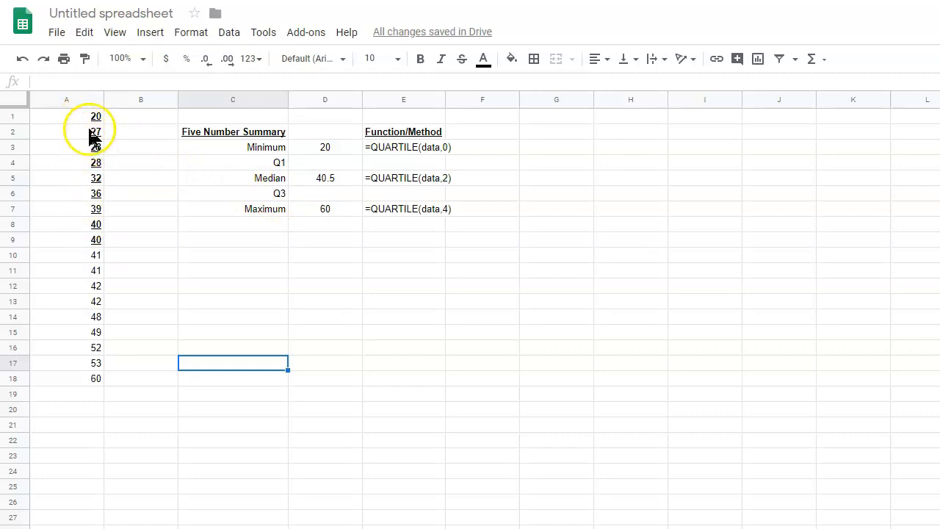
mouse_move(99, 326)
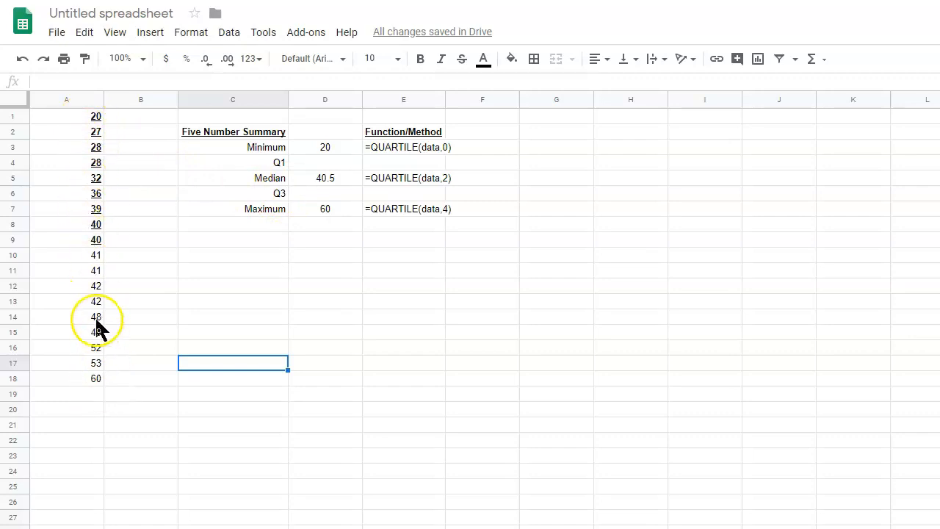
mouse_move(97, 140)
text(=)
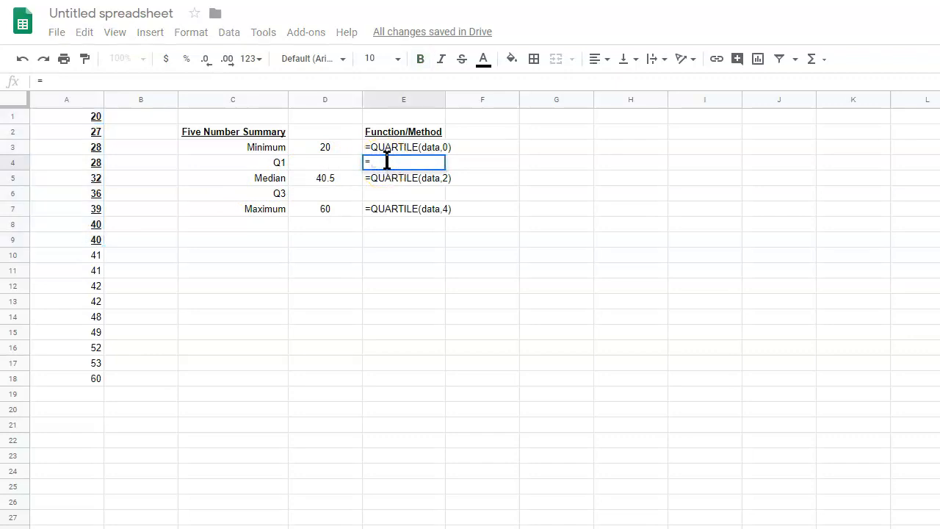
Write the reference text =QUARTILE(smallest half of data,2) under Function/Method beside Q1.
text(QUARTILE)
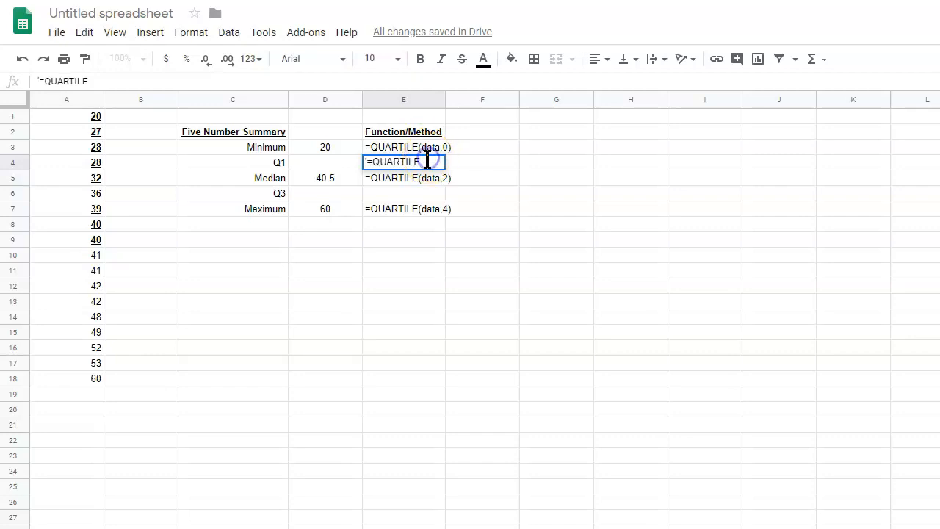
text((to)
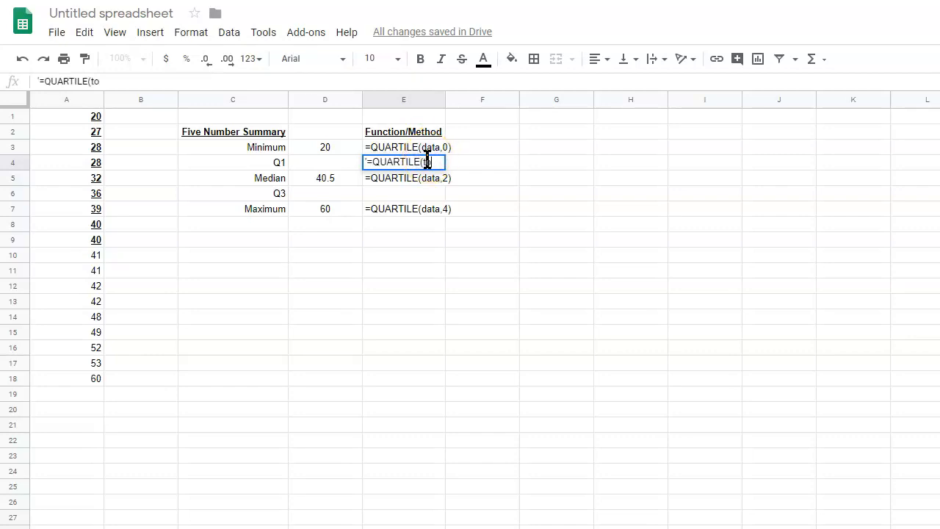
text(p half)
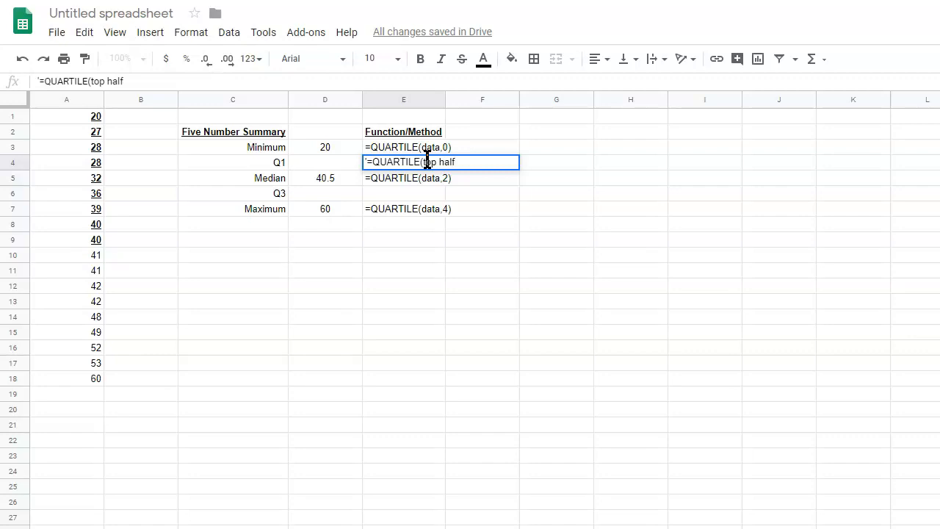
text(of data)
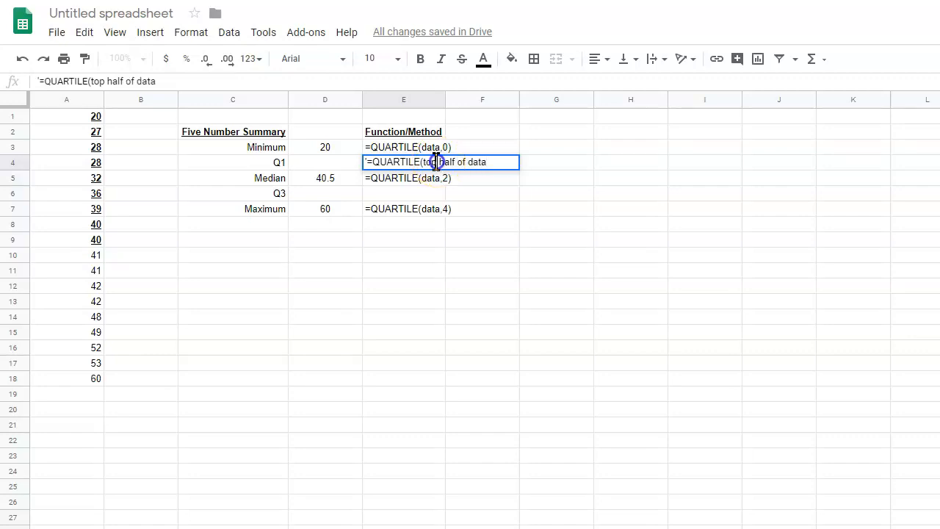
text(smalle)
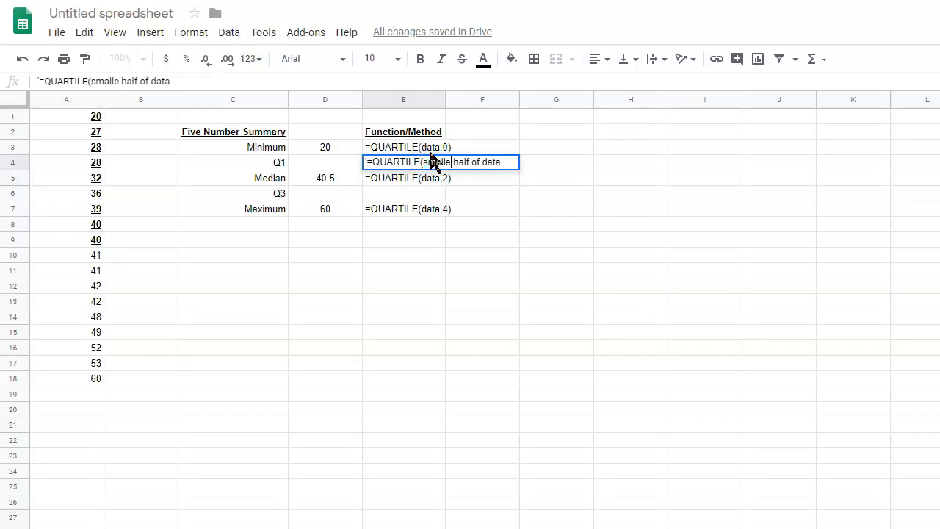
text(st)
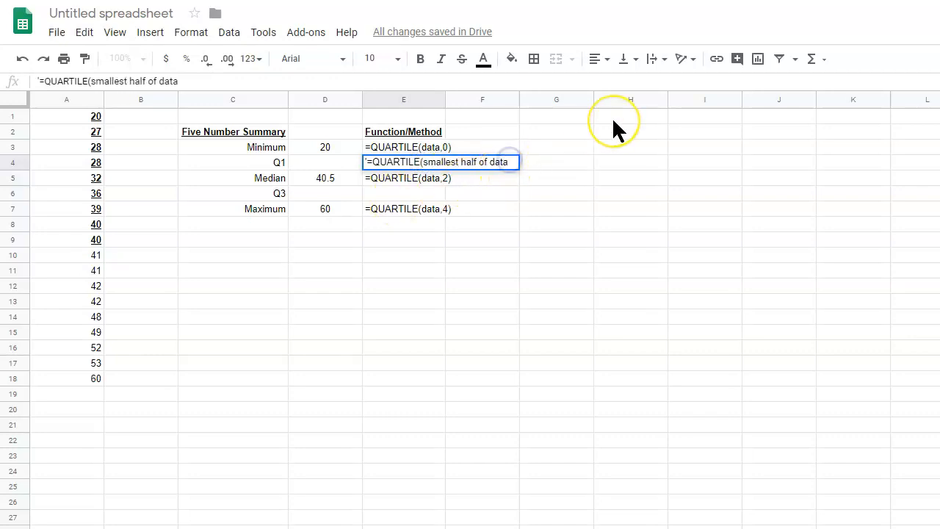
text(,)
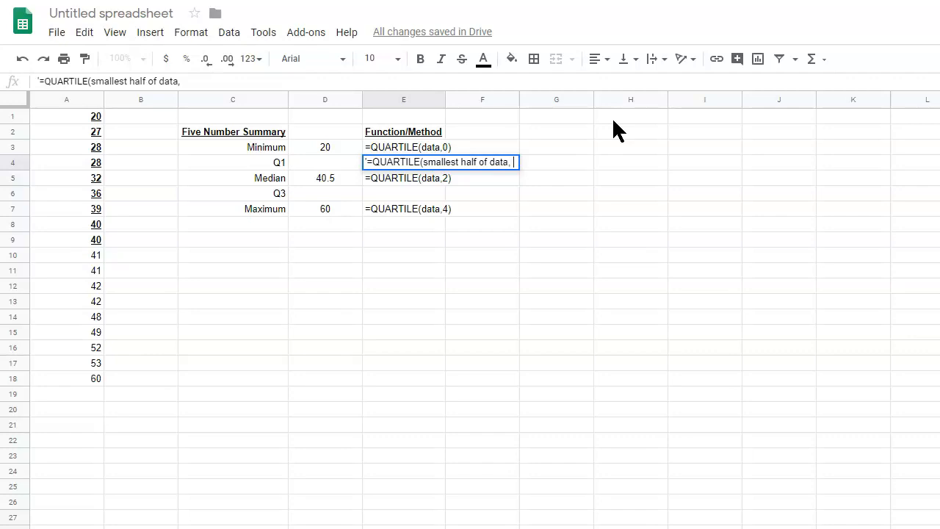
text(2))
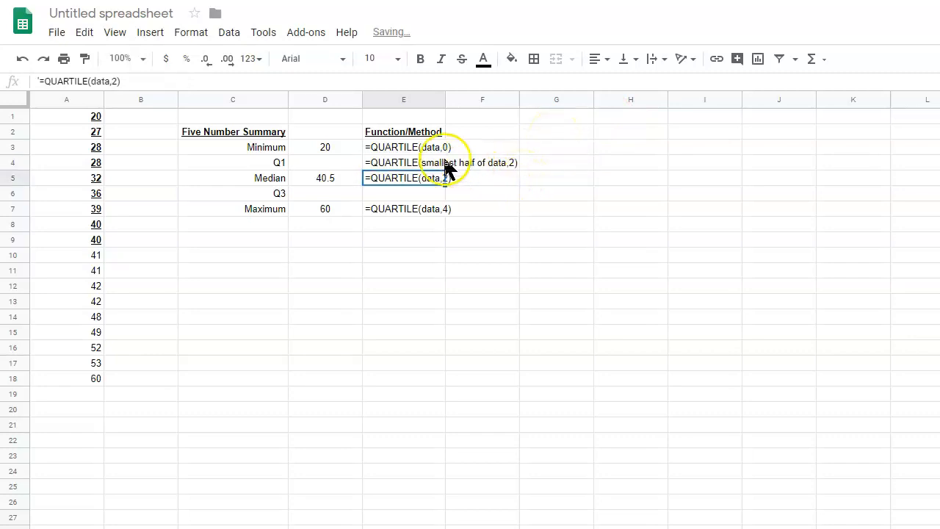
click(324, 162)
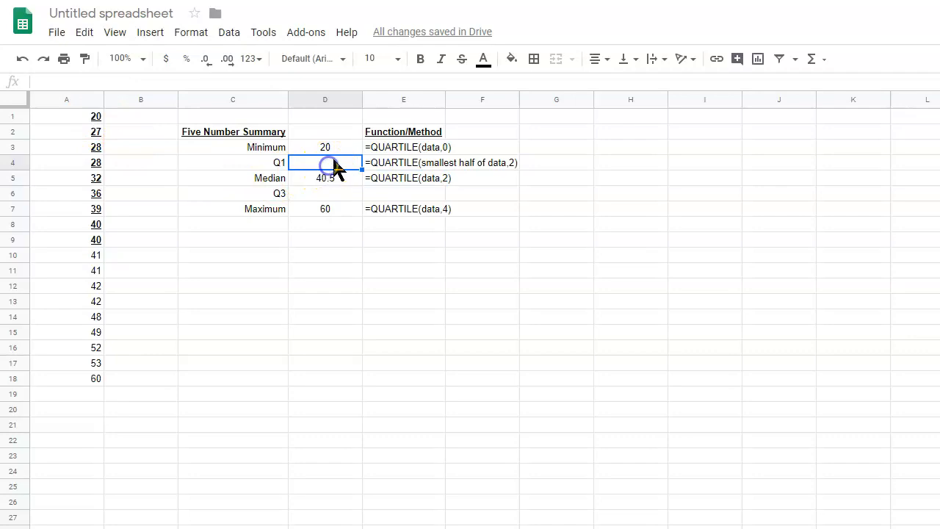
Compute Q1 in D4 as 32 with =QUARTILE(A1:A9,2).
text(=QUR)
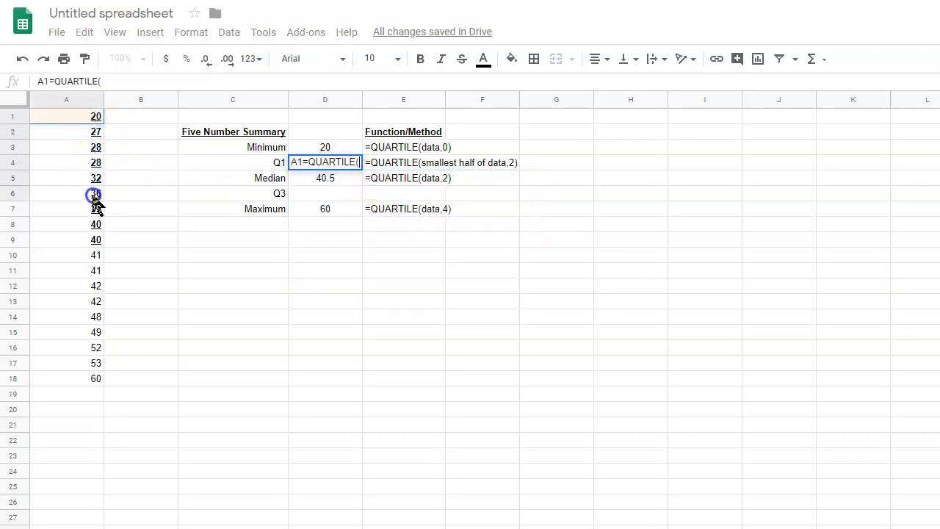
click(66, 240)
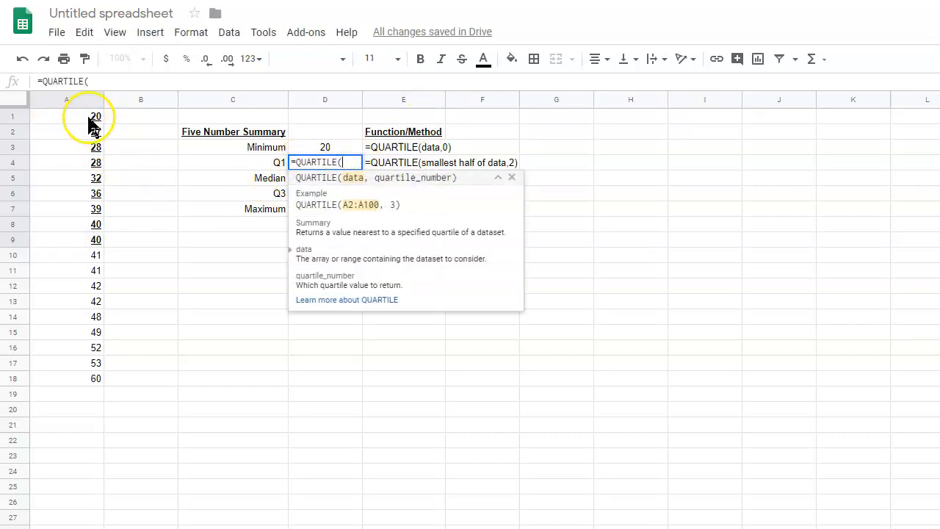
drag(94, 117, 94, 241)
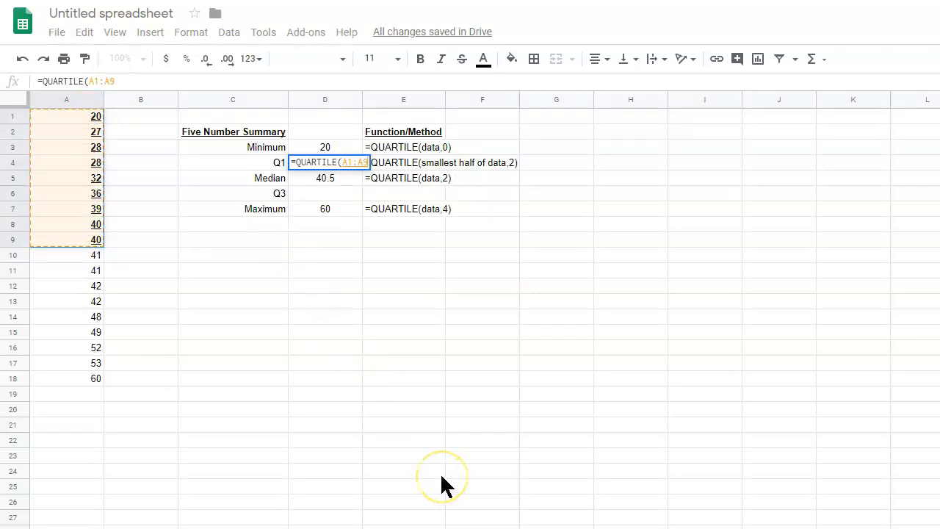
mouse_move(481, 411)
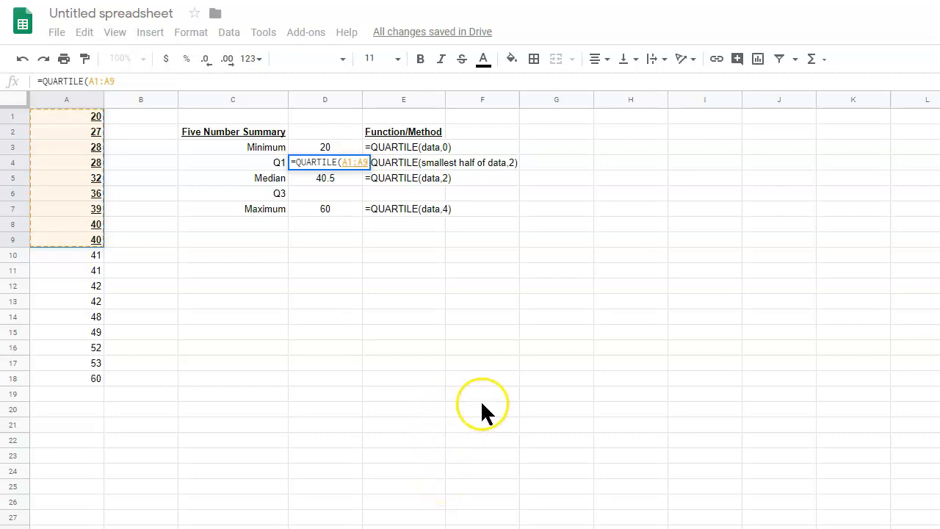
text(,2)
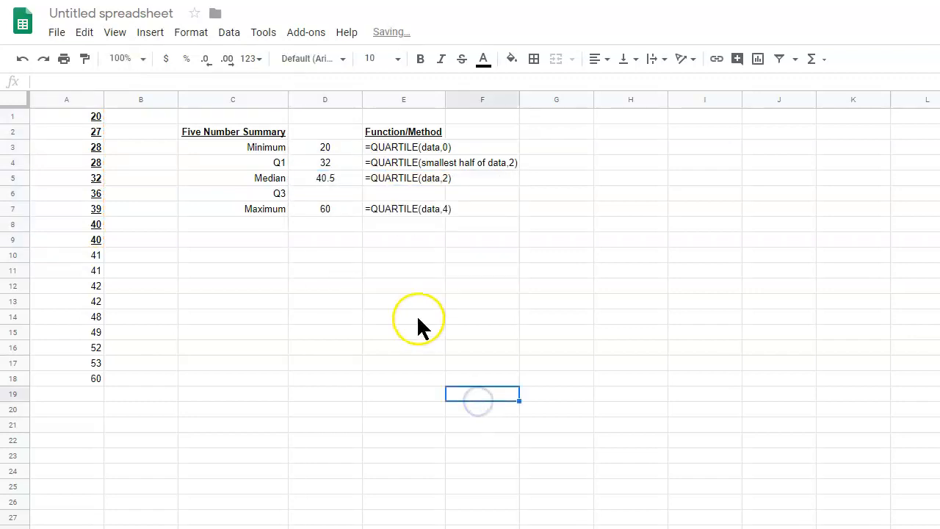
mouse_move(103, 162)
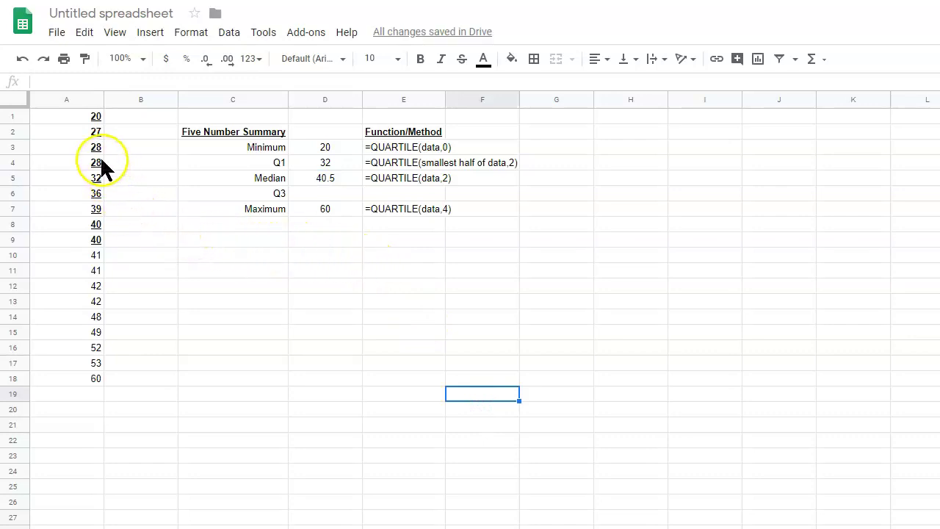
mouse_move(96, 241)
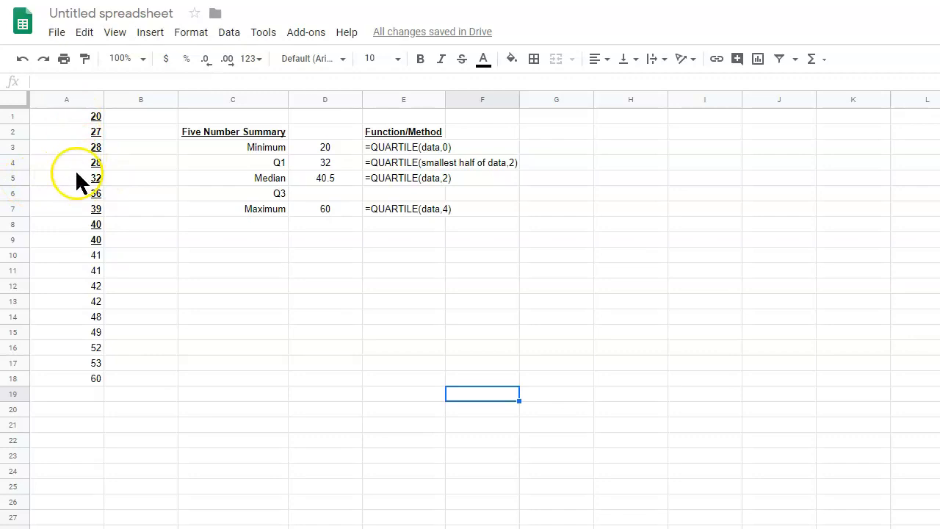
mouse_move(123, 241)
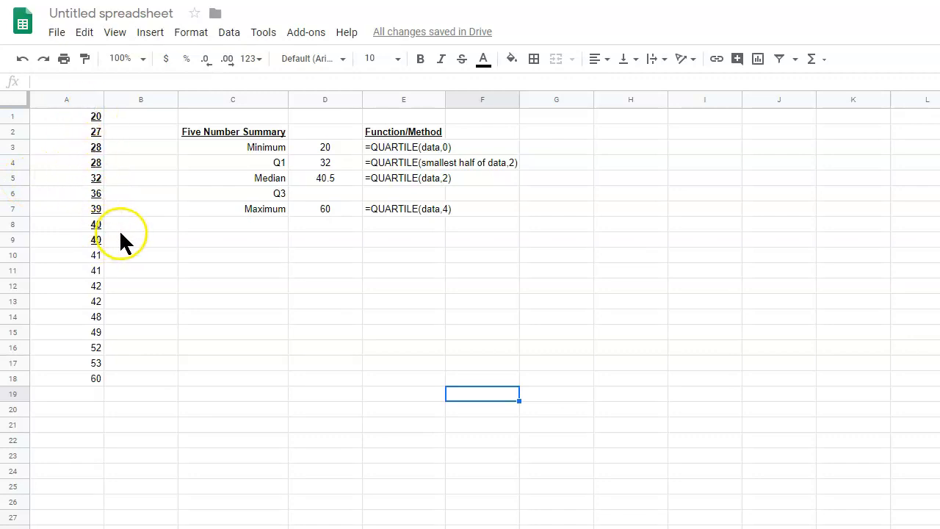
Select the upper-half data A10:A18 and add a 'Q3' note in B14 beside 48.
click(66, 255)
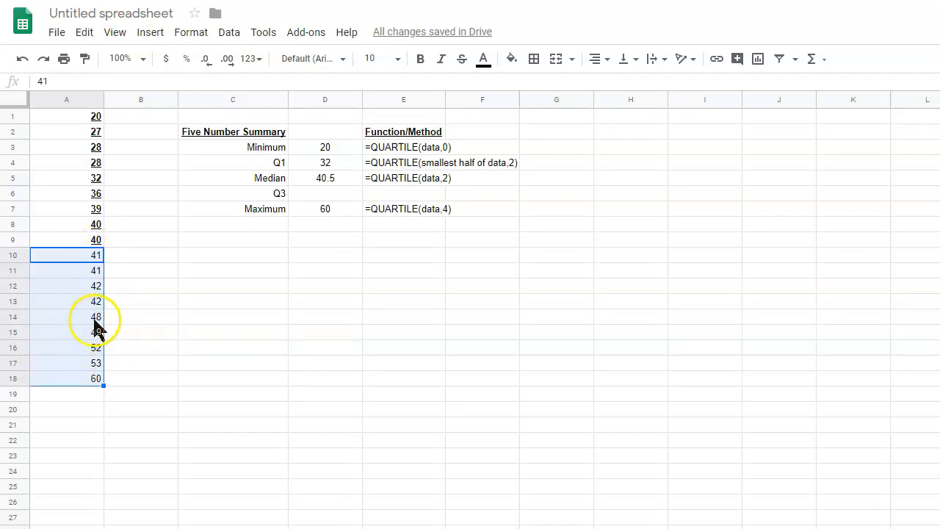
click(140, 317)
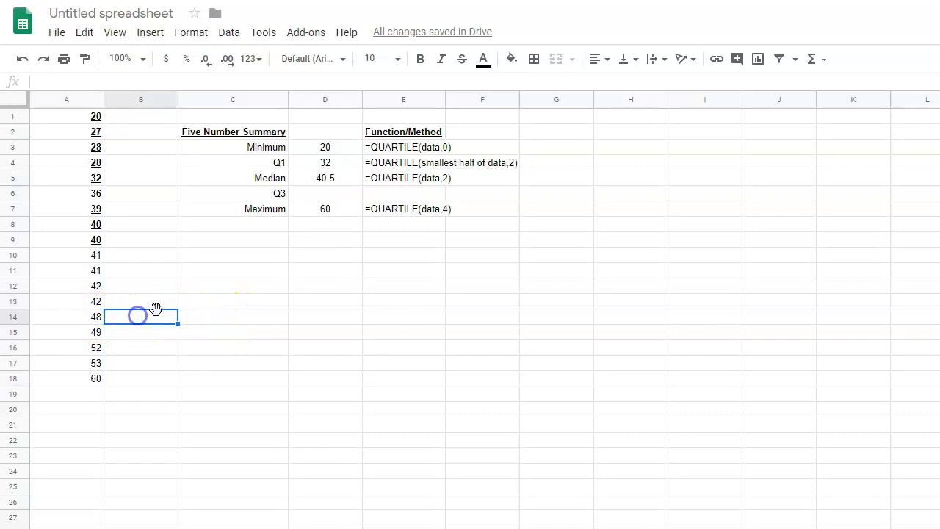
text(Q3)
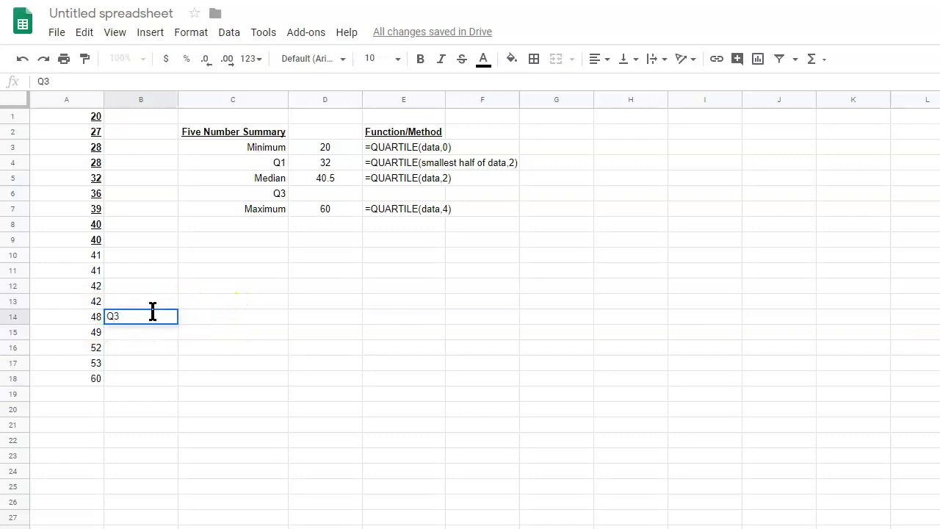
click(325, 193)
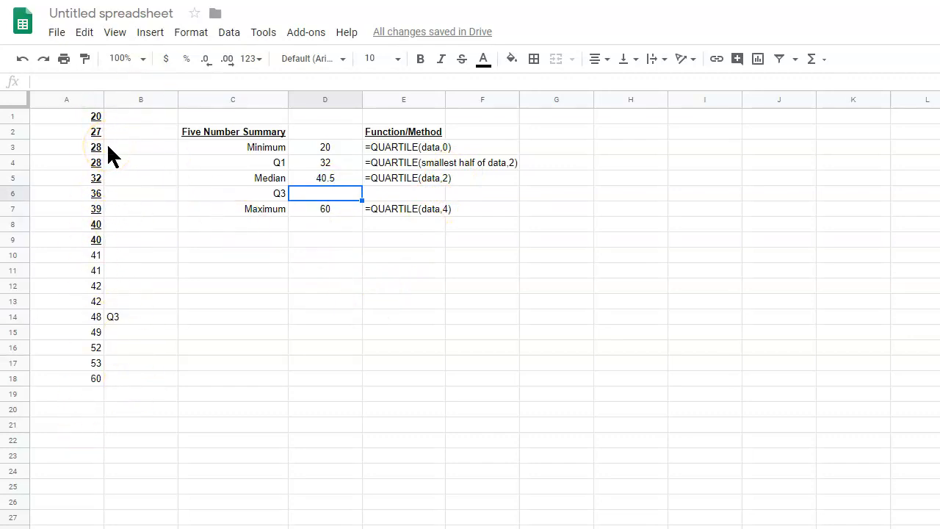
mouse_move(129, 169)
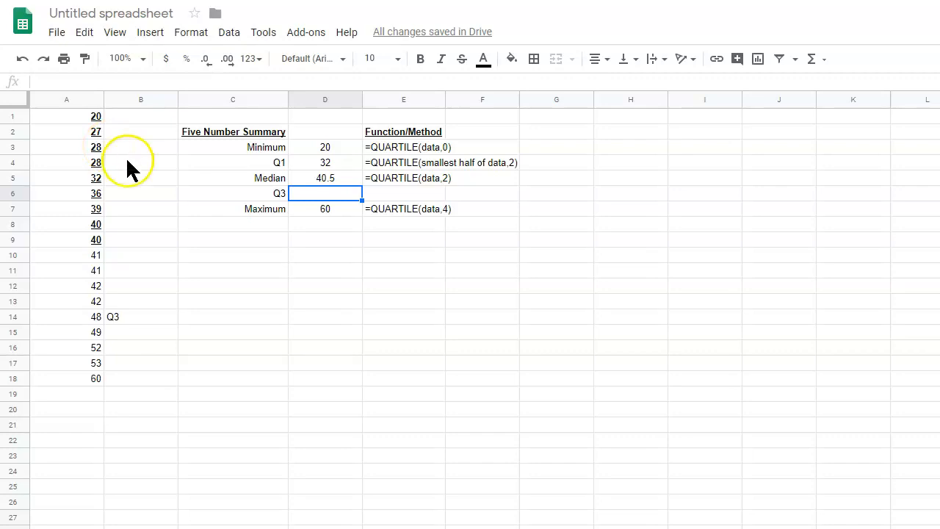
mouse_move(493, 256)
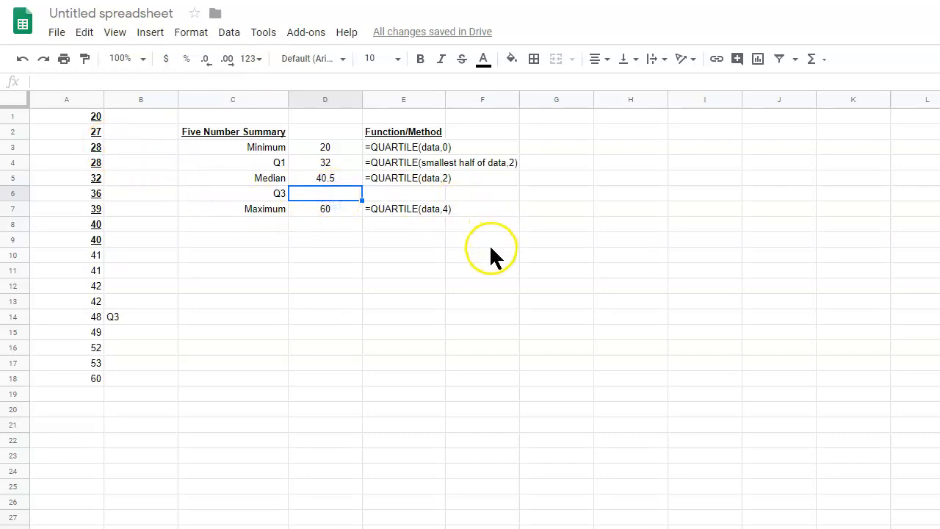
click(404, 193)
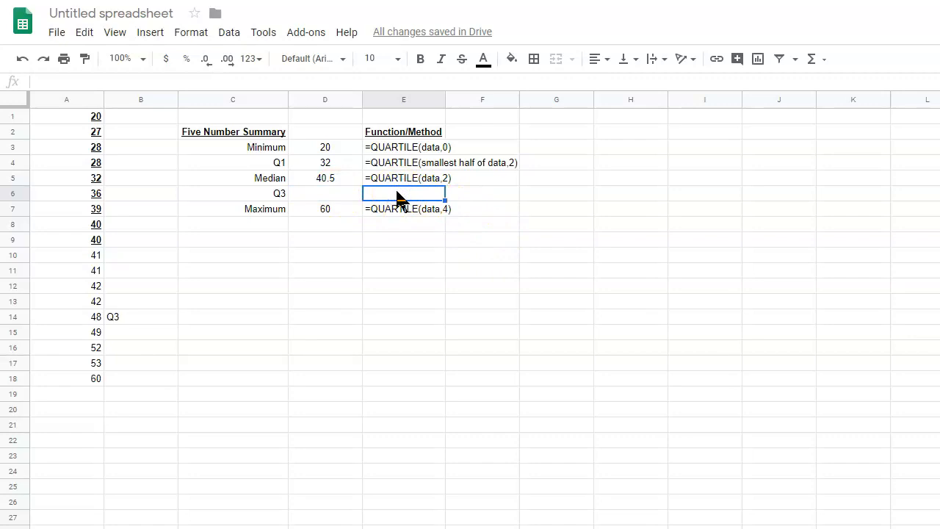
Write '=QUARTILE(largest half of data,2)' in E6 as Q3's method description.
text(=QUARTILE()
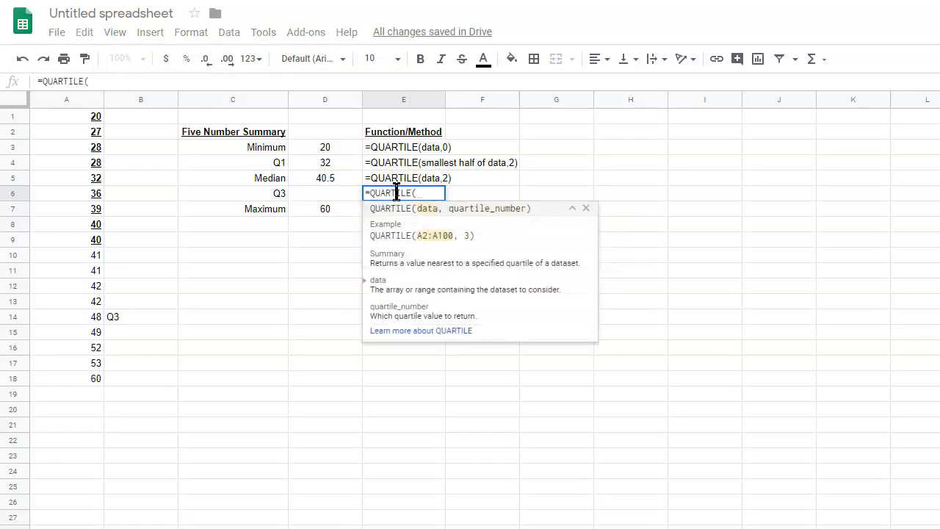
text(largest half o)
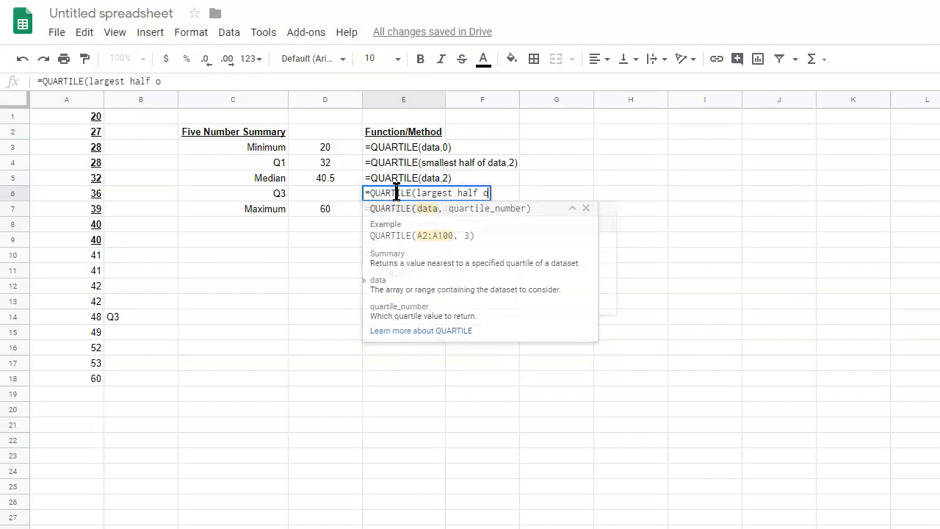
text(data)
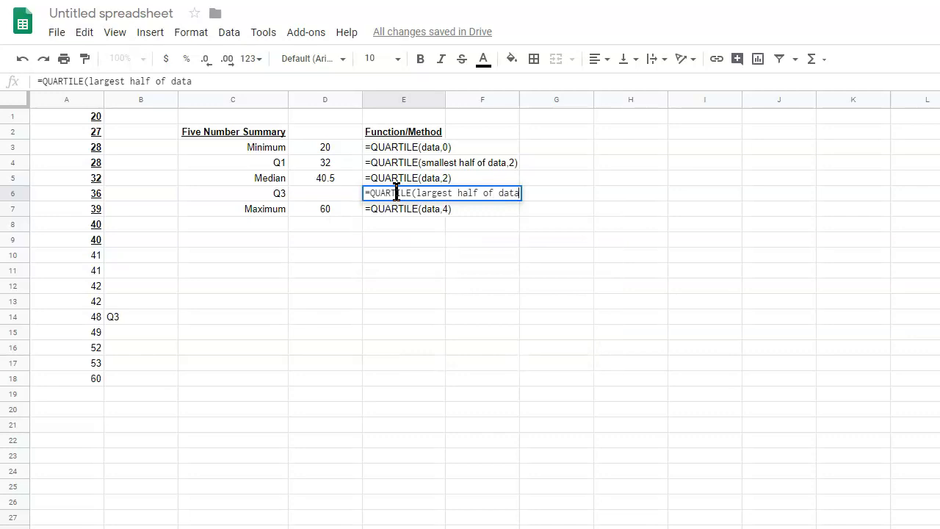
text(,2))
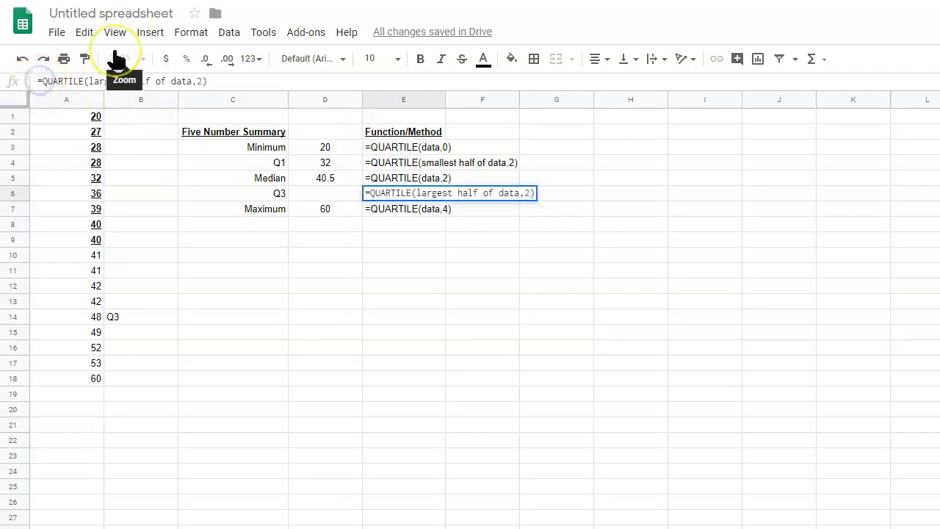
click(325, 301)
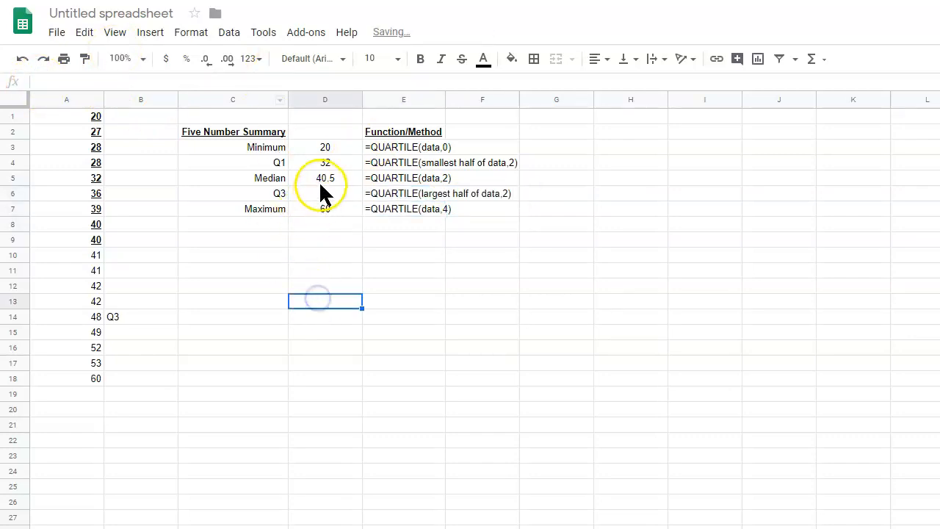
click(325, 193)
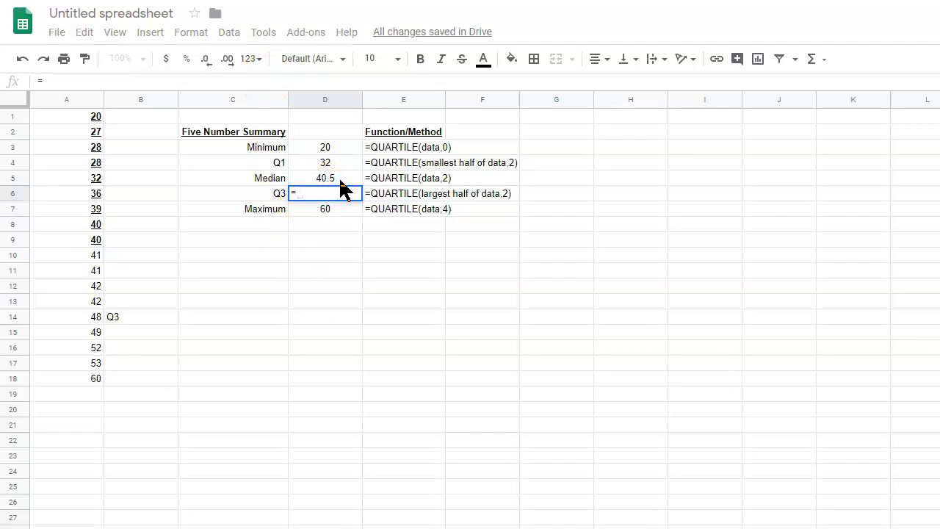
Enter =QUARTILE(A10:A18,2) in D6 so Q3 shows 48.
text(QUARTILE()
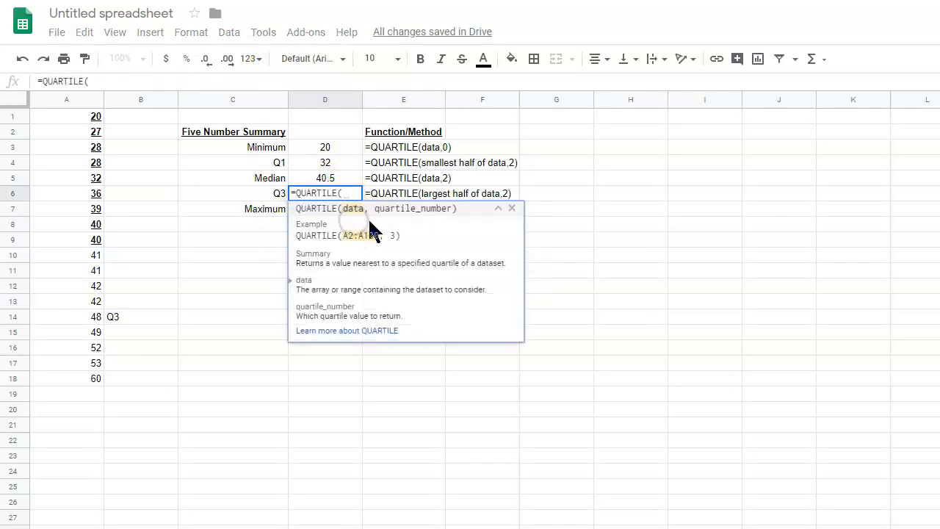
mouse_move(88, 272)
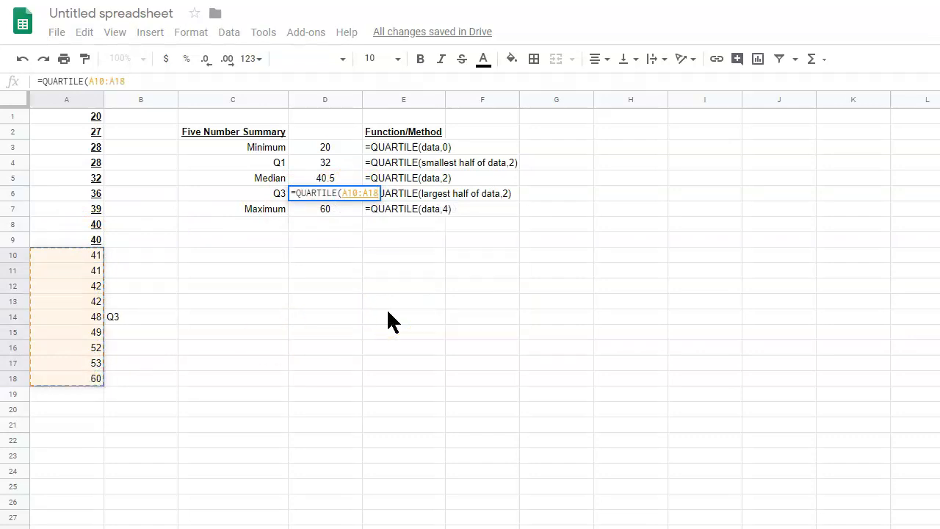
text(,)
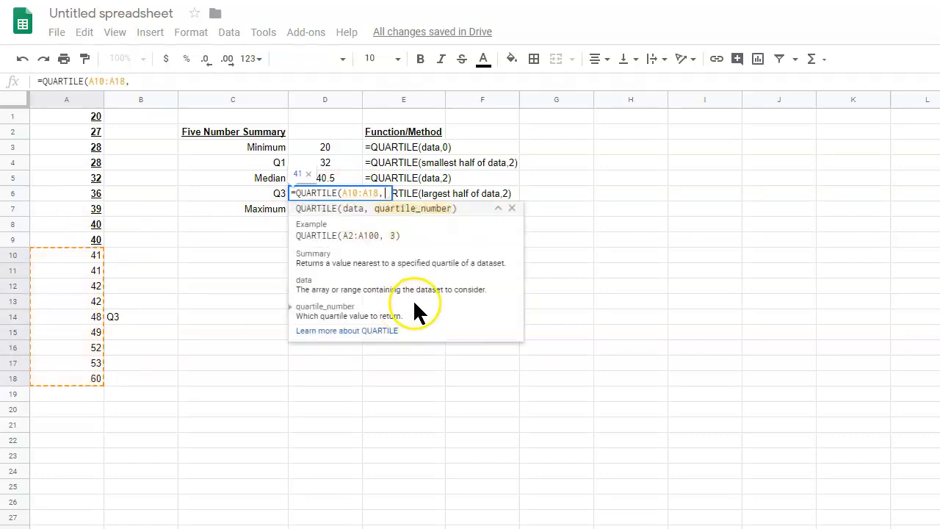
text(2))
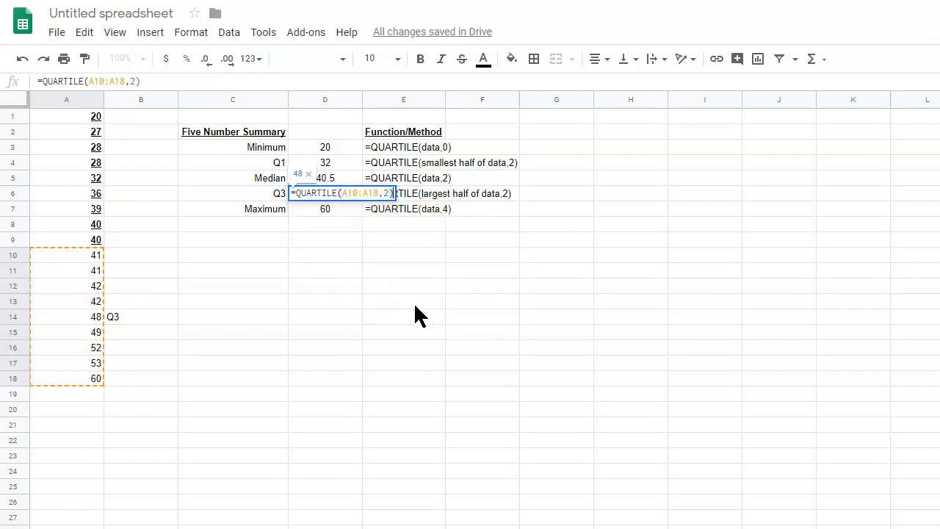
key(Return)
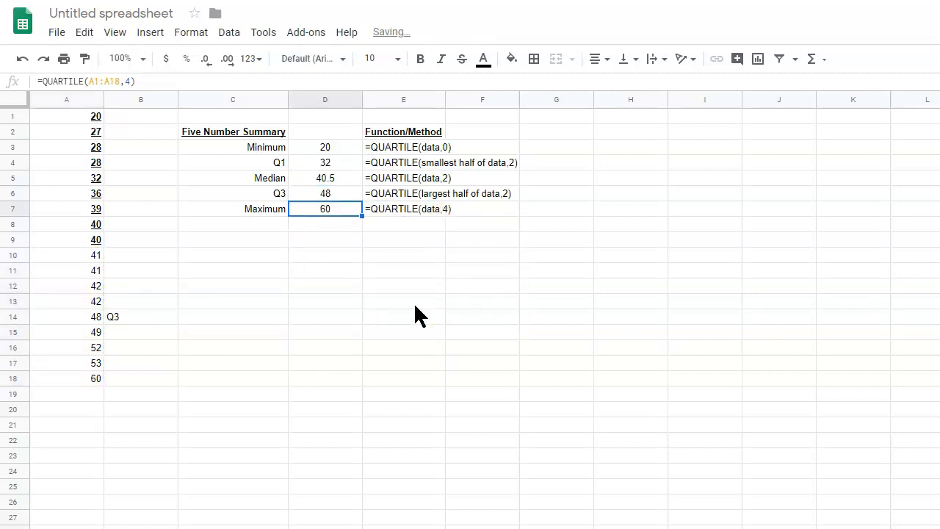
click(403, 270)
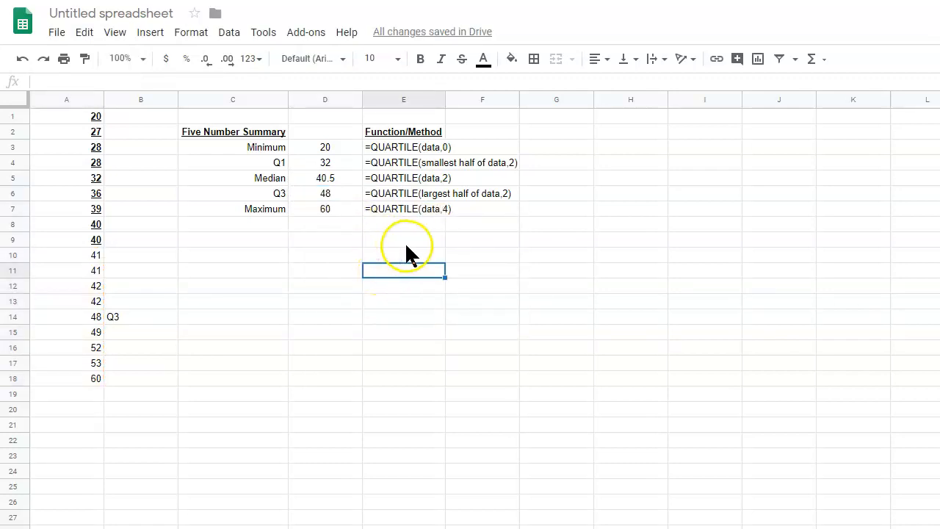
mouse_move(429, 142)
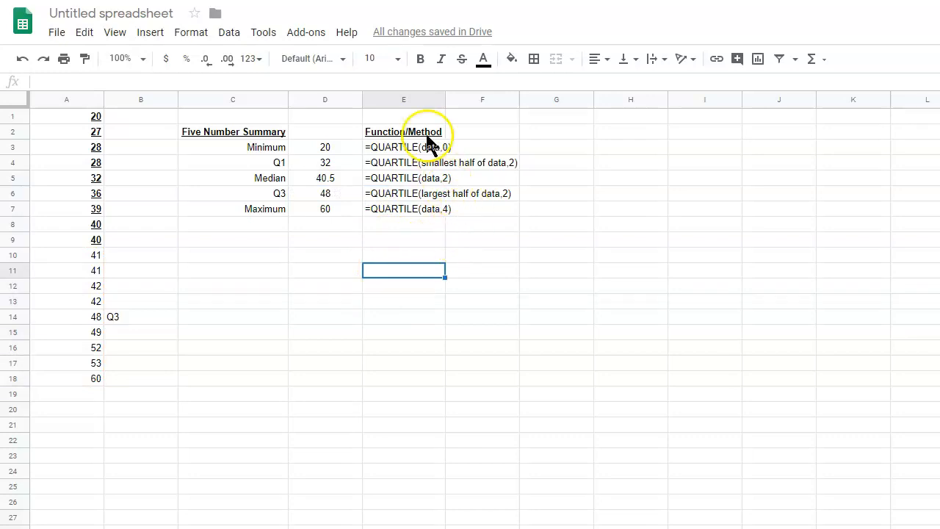
click(403, 147)
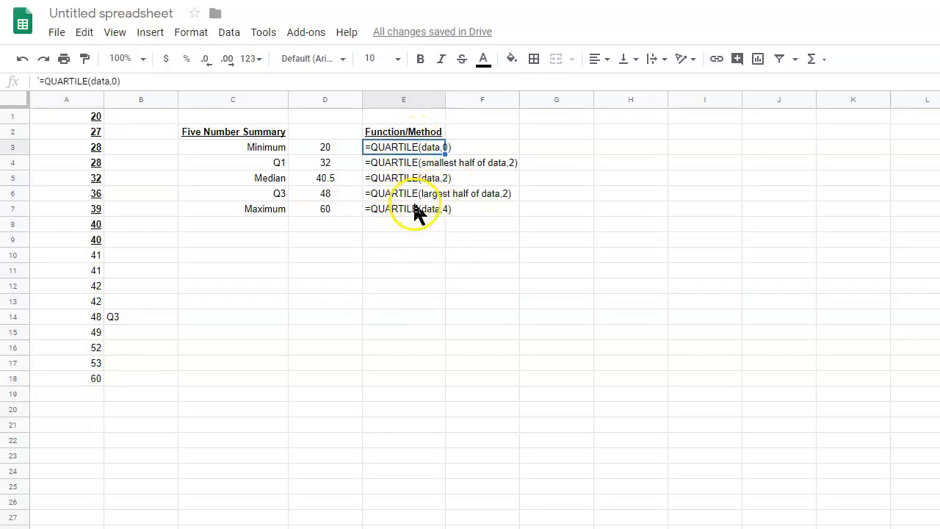